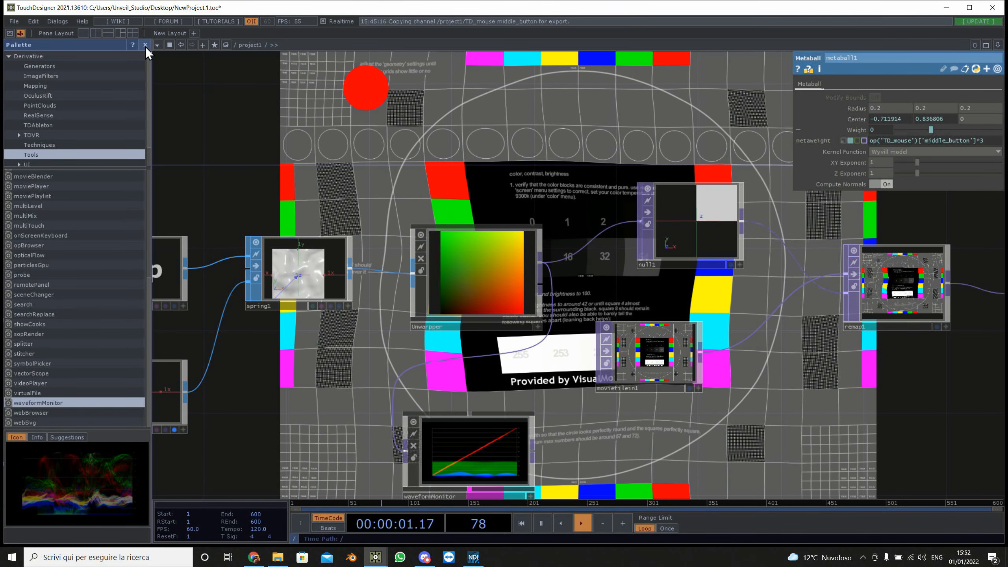
- Hide the palette, close the perform window and view the switch1 fluid remap output
left_click(145, 44)
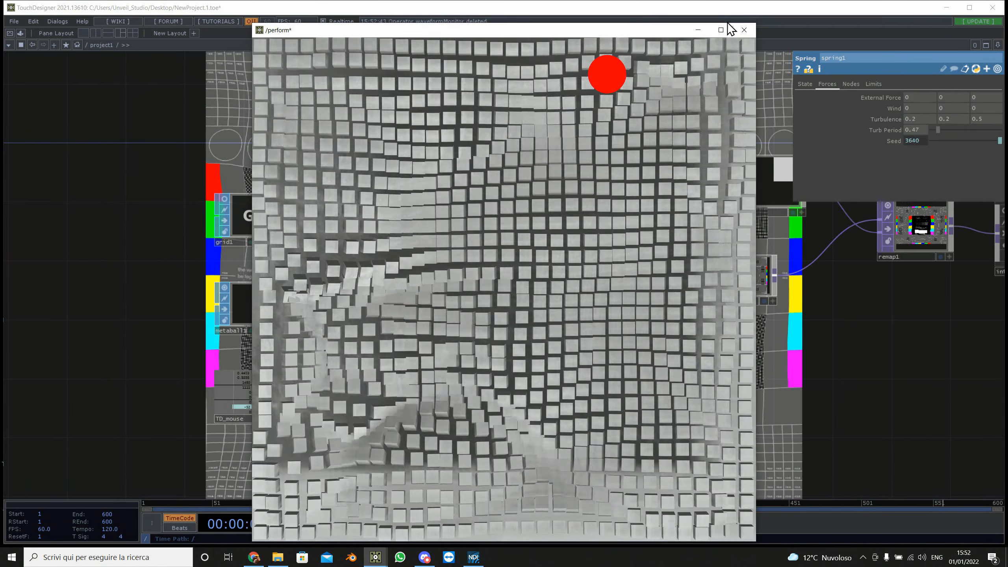
left_click(719, 30)
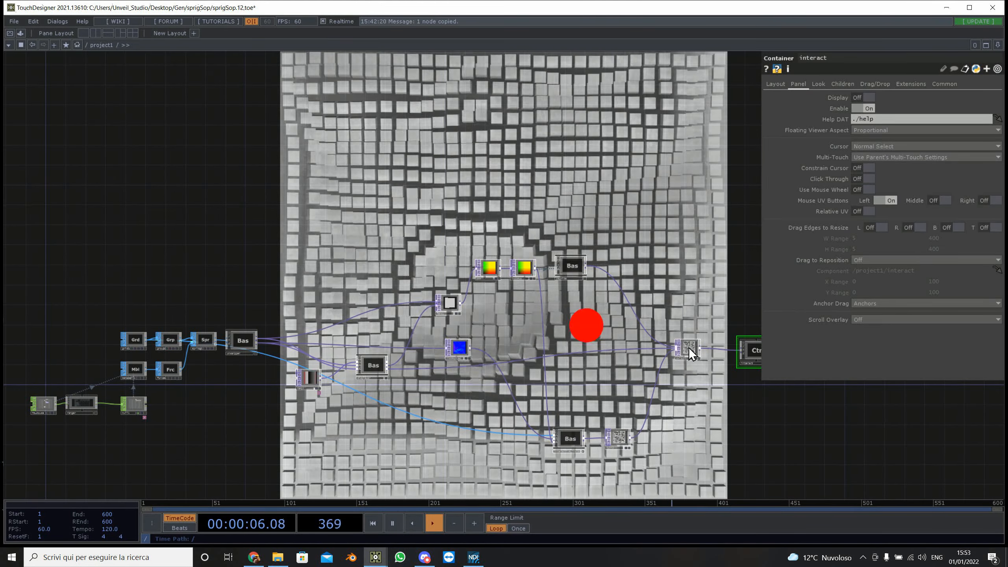
left_click(687, 349)
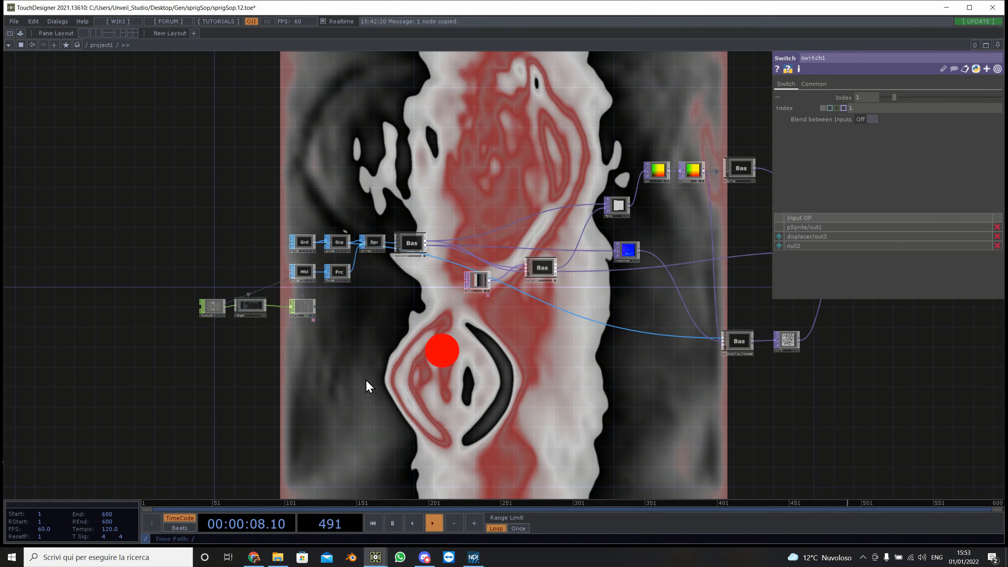
left_click(372, 523)
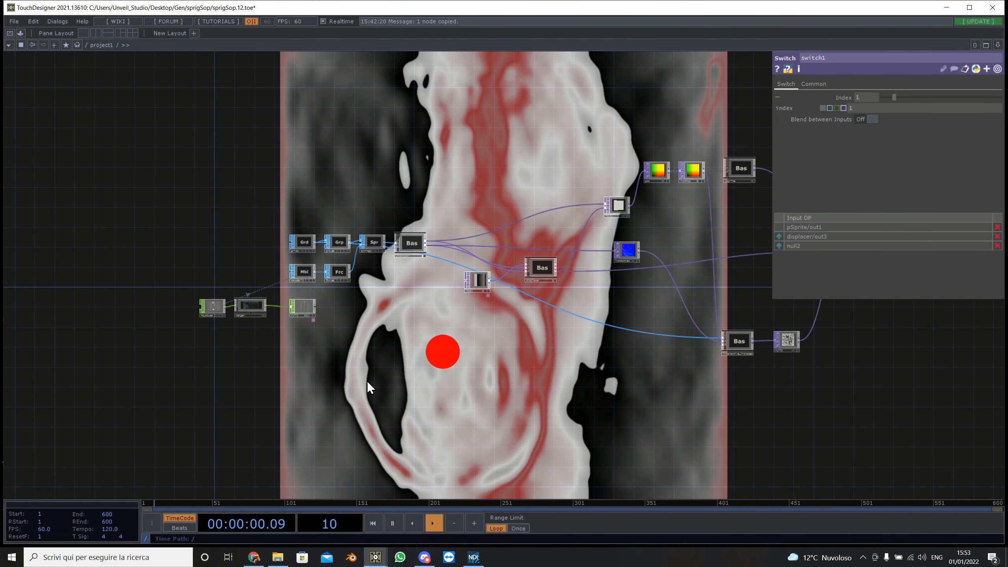
- Bring the Chrome window with the attractors in UV space tutorial forward
left_click(254, 556)
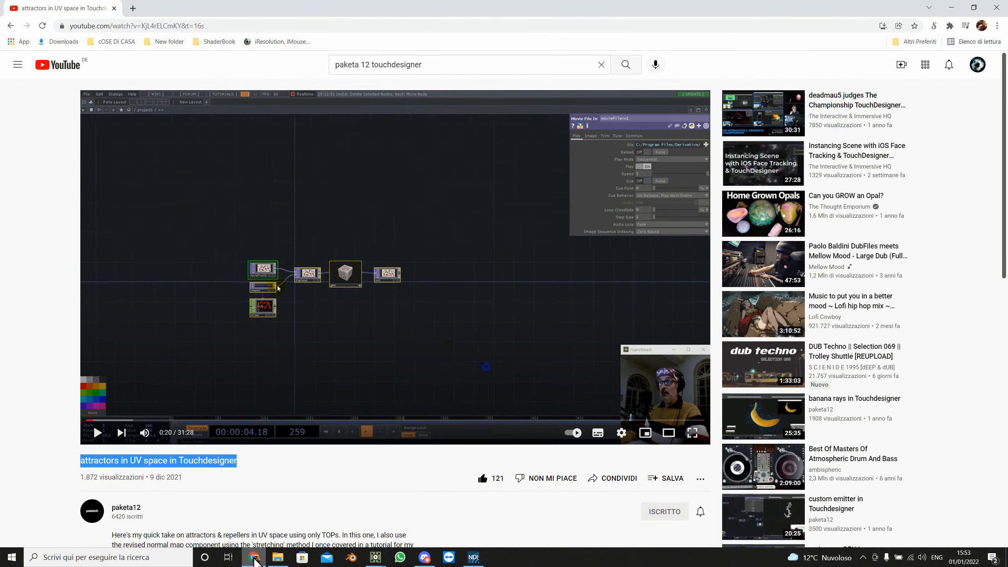
mouse_move(564, 331)
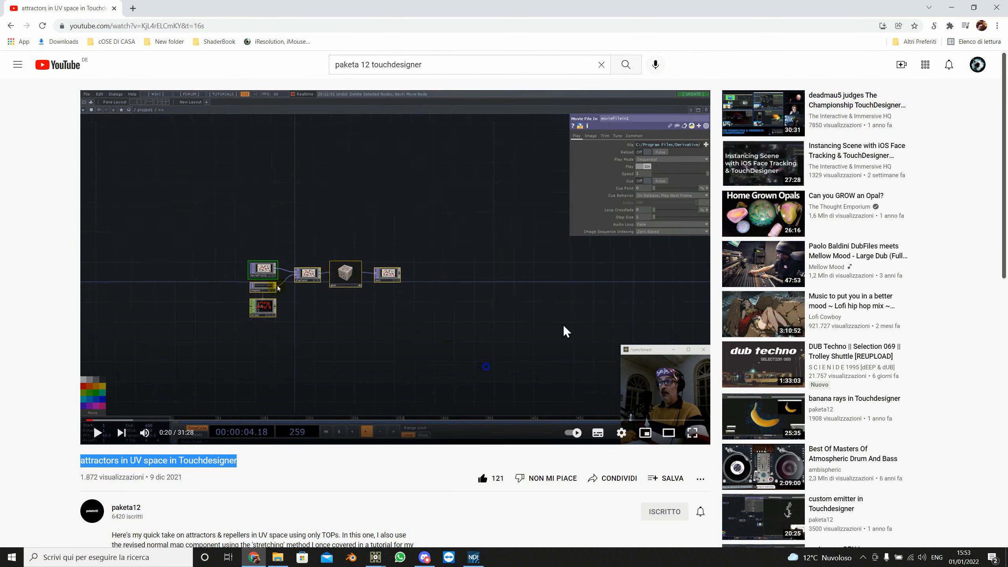
mouse_move(129, 476)
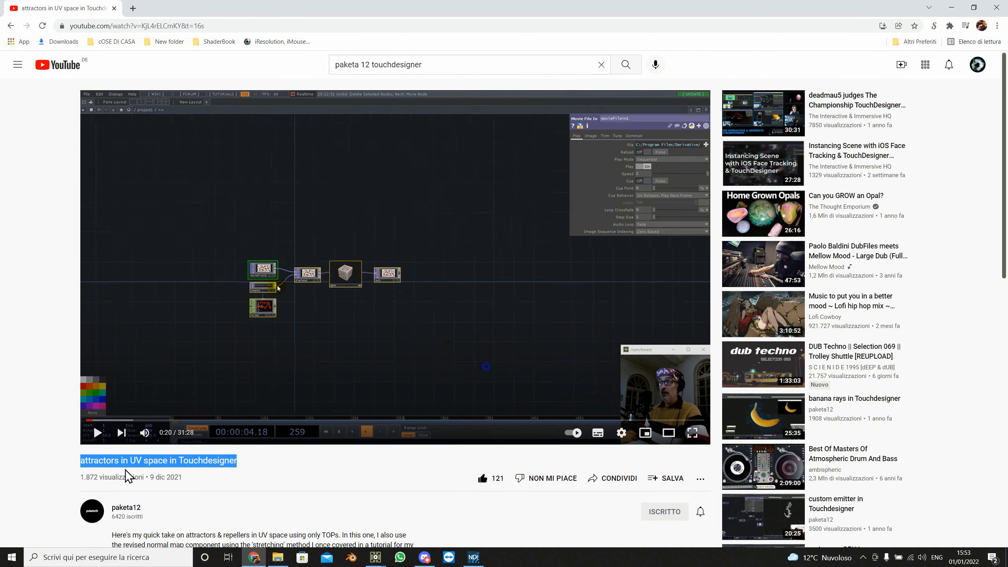
mouse_move(324, 474)
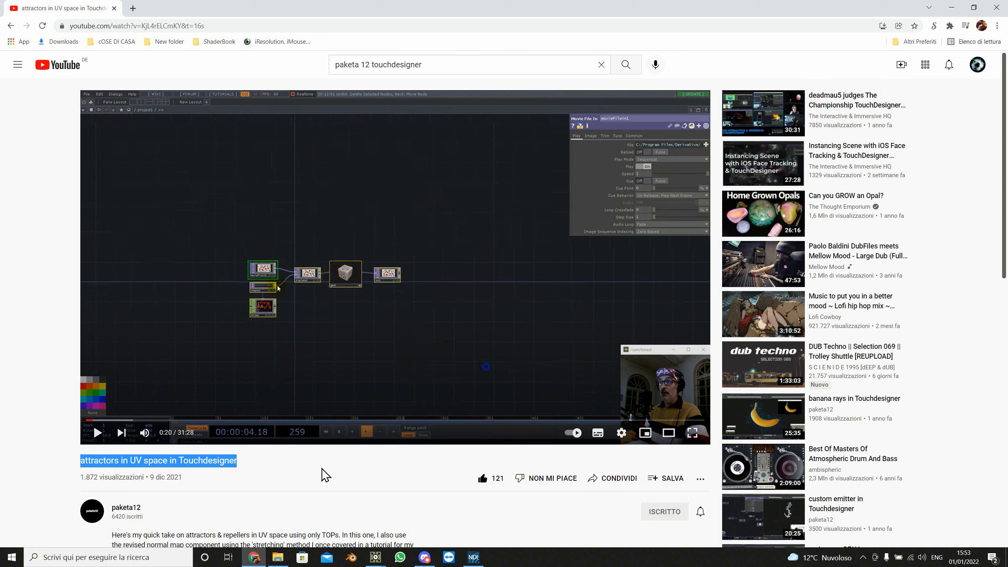
mouse_move(562, 273)
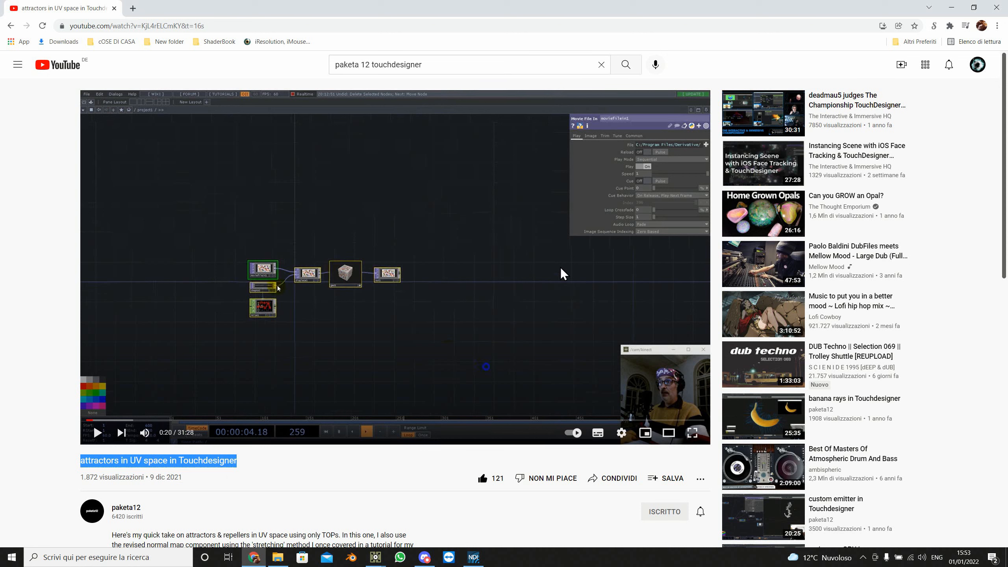
mouse_move(952, 8)
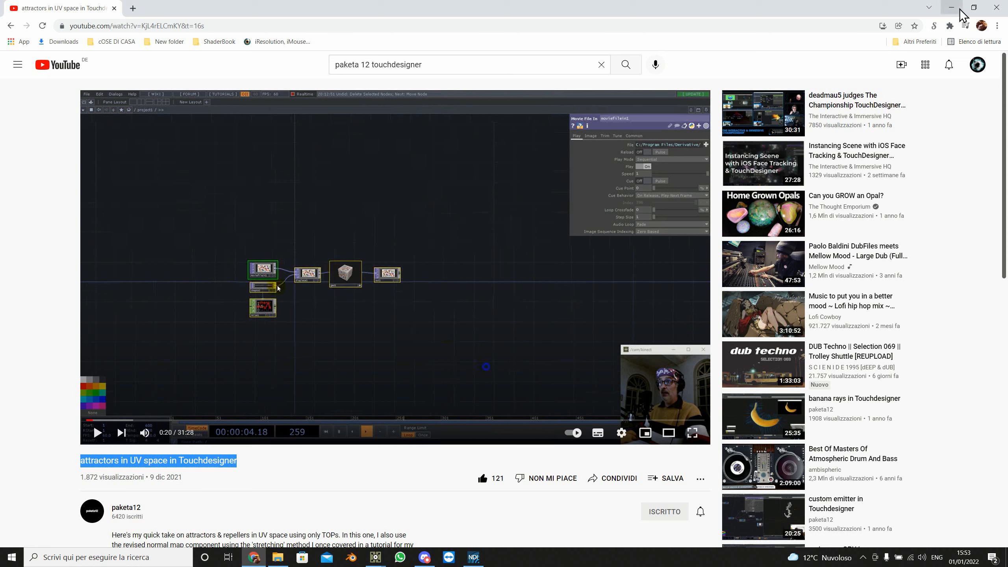
mouse_move(961, 14)
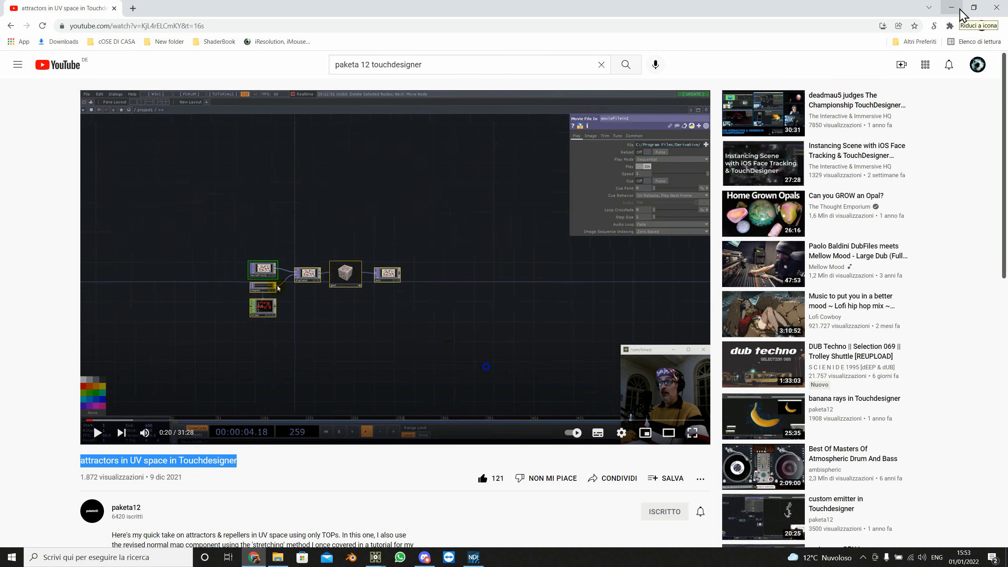
mouse_move(962, 14)
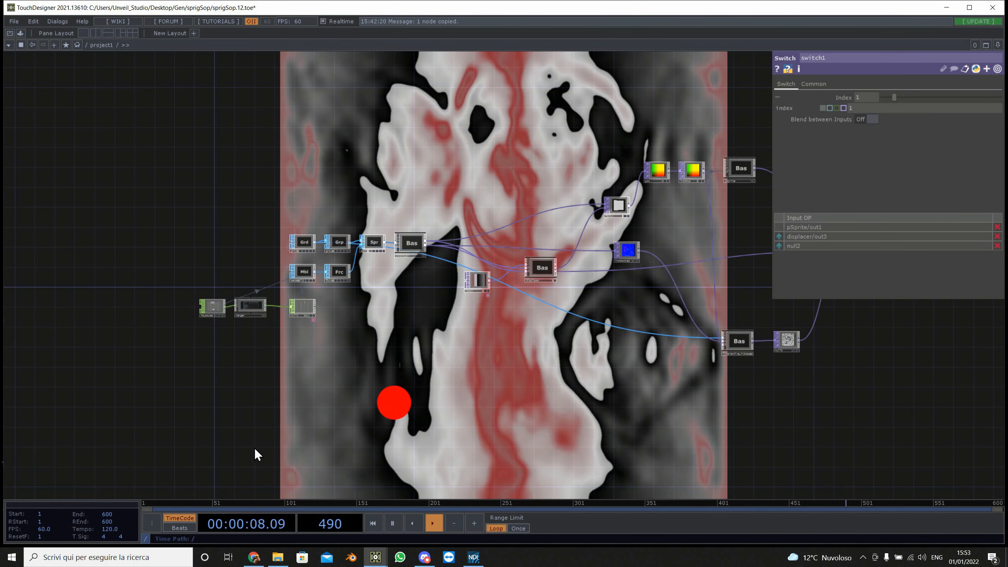
- Clear the new project and bring up the SOP operator creation list
left_click(372, 522)
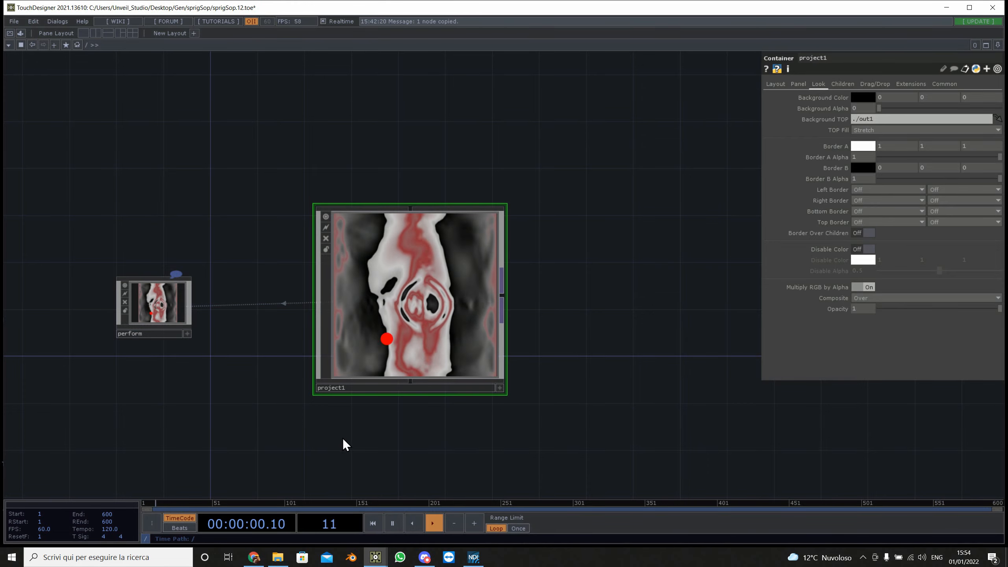
left_click(432, 523)
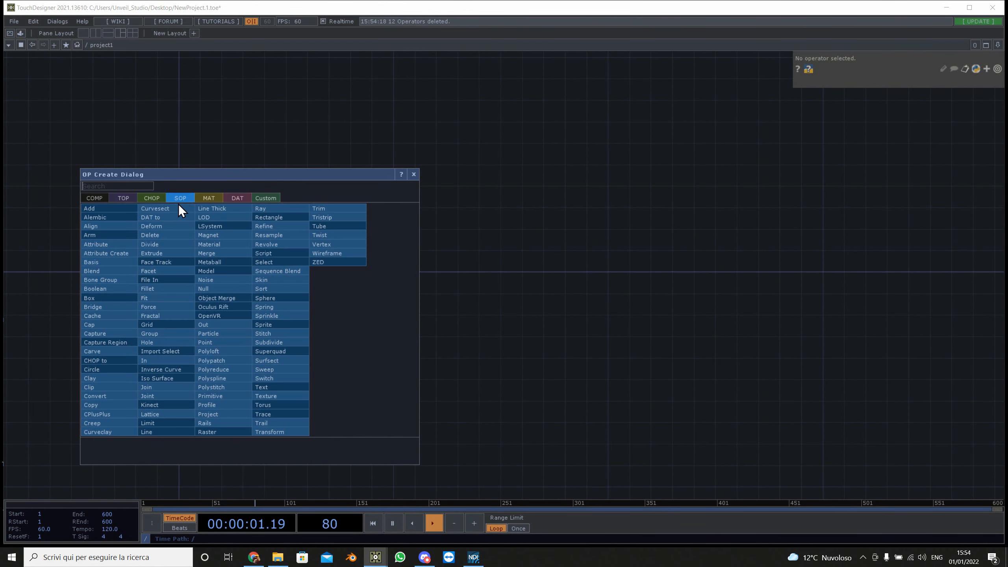
- Create a Grid SOP feeding a Group SOP with its Entity set to Points
left_click(147, 324)
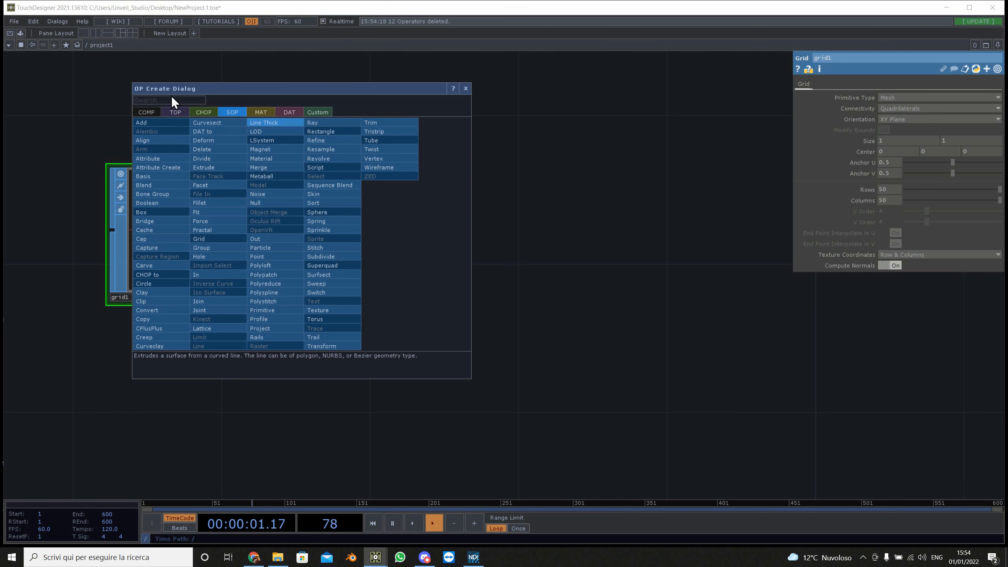
type("gr")
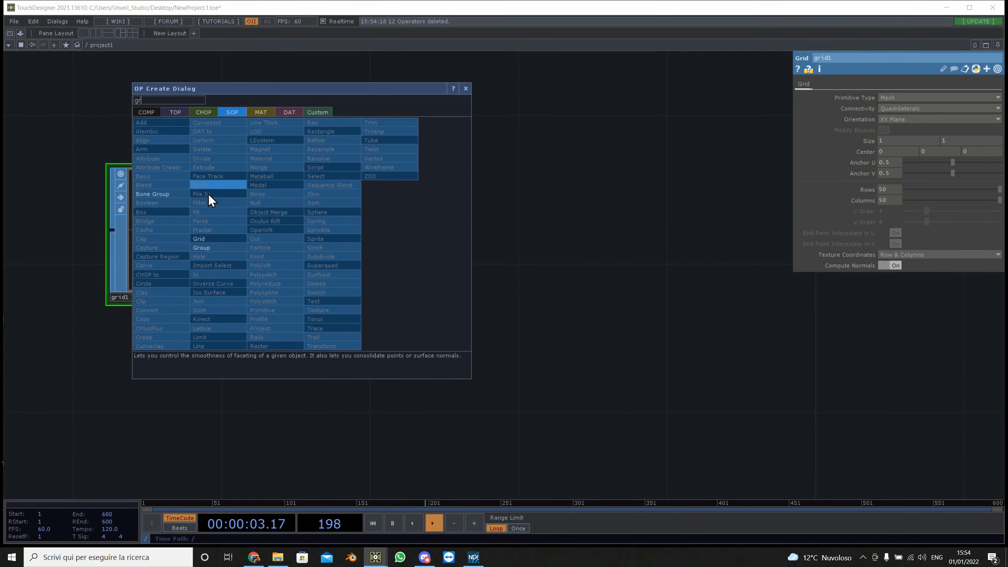
left_click(201, 247)
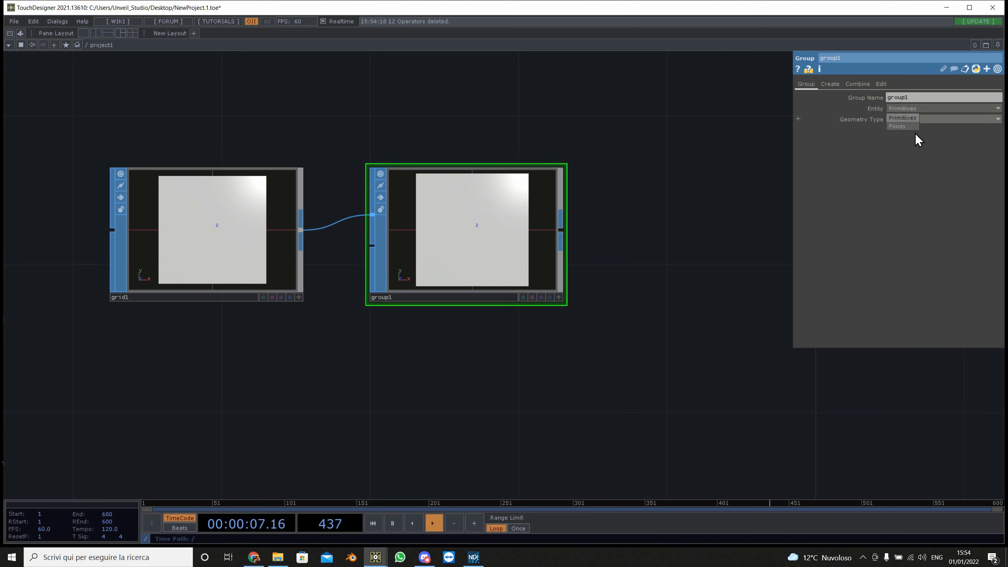
left_click(895, 126)
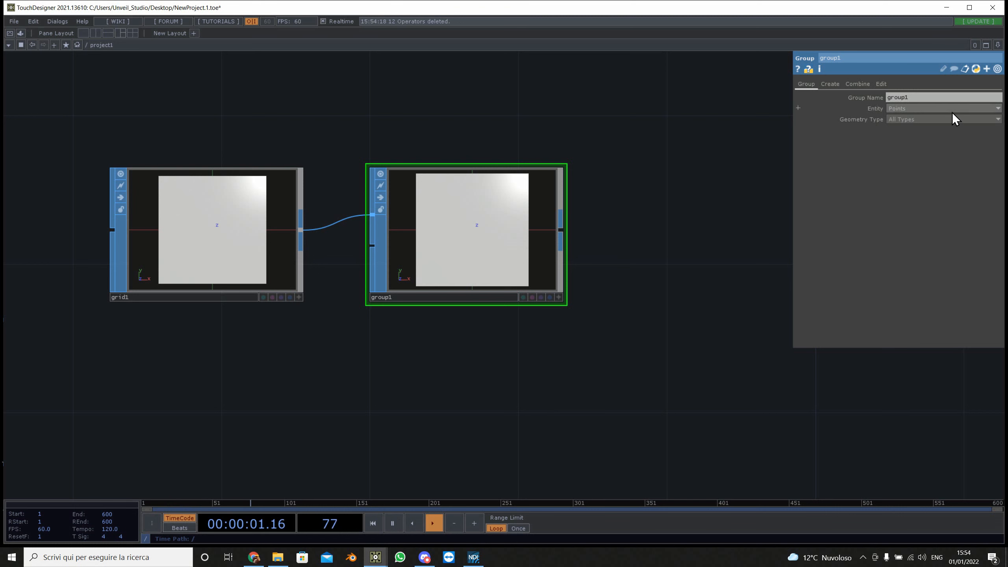
left_click(205, 231)
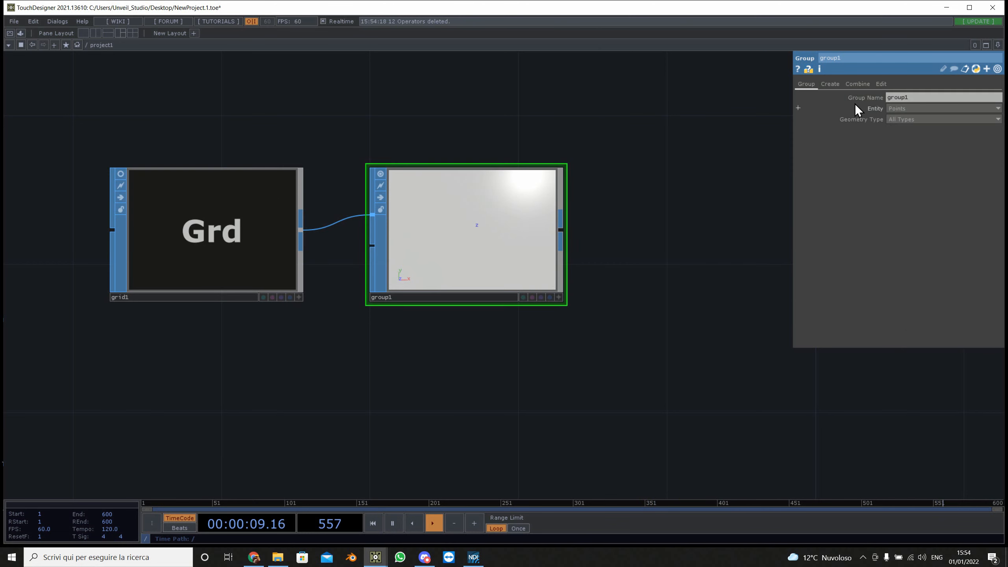
left_click(829, 83)
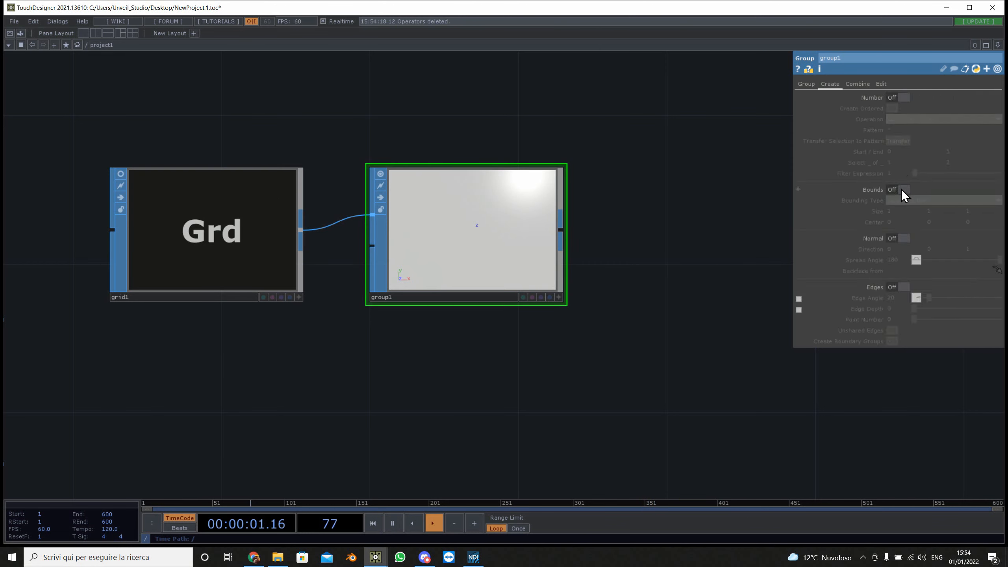
left_click(903, 189)
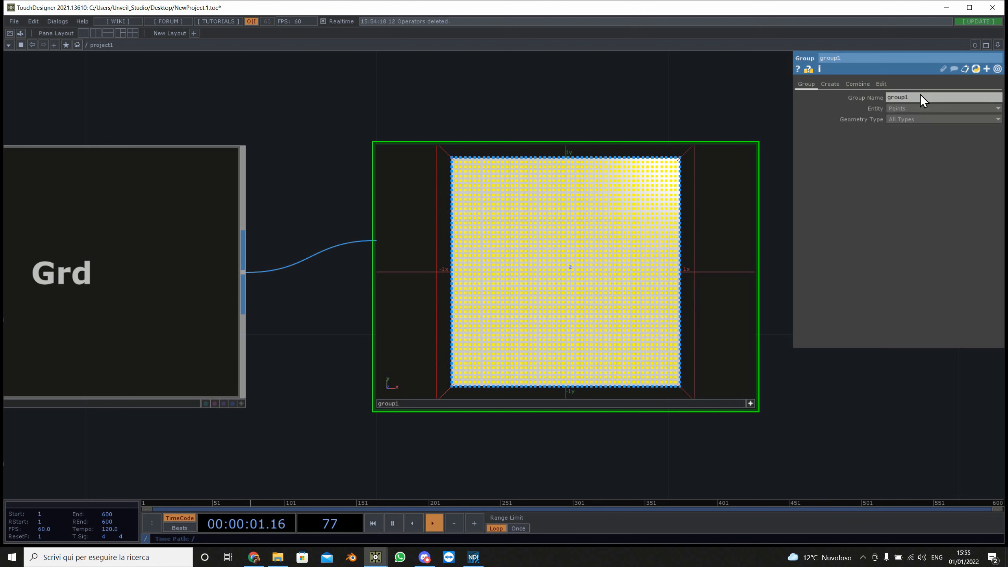
- Name the point group 'move' and move on to define the inverse 'fix' group
type("move")
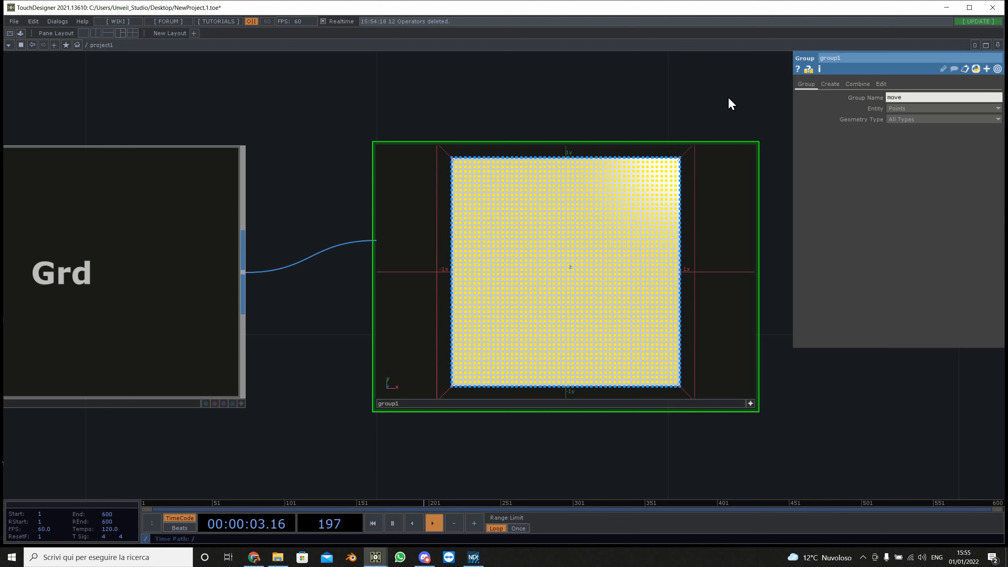
left_click(856, 84)
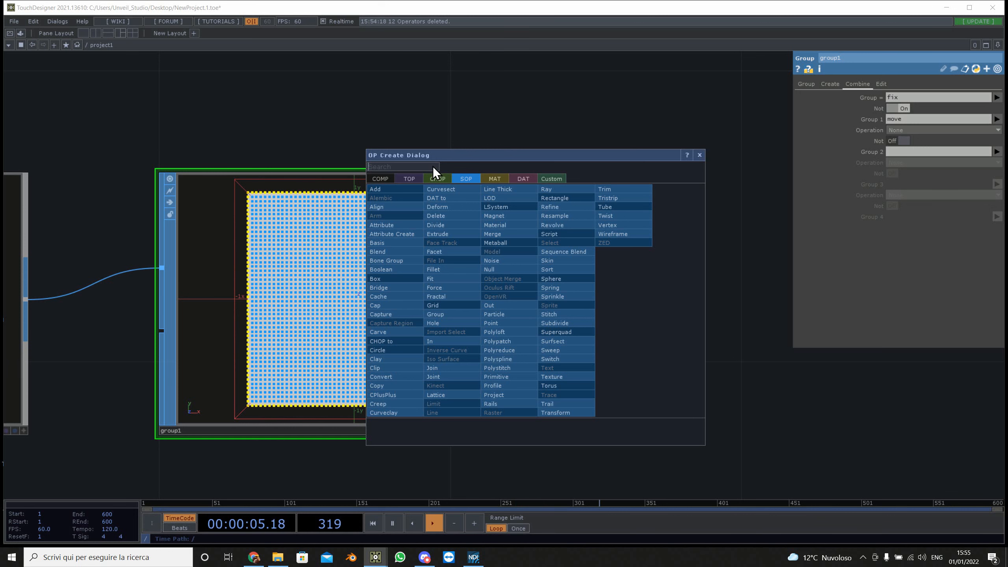
- Add a Spring SOP after the group with 'fix' as its fixed points group
type("sp")
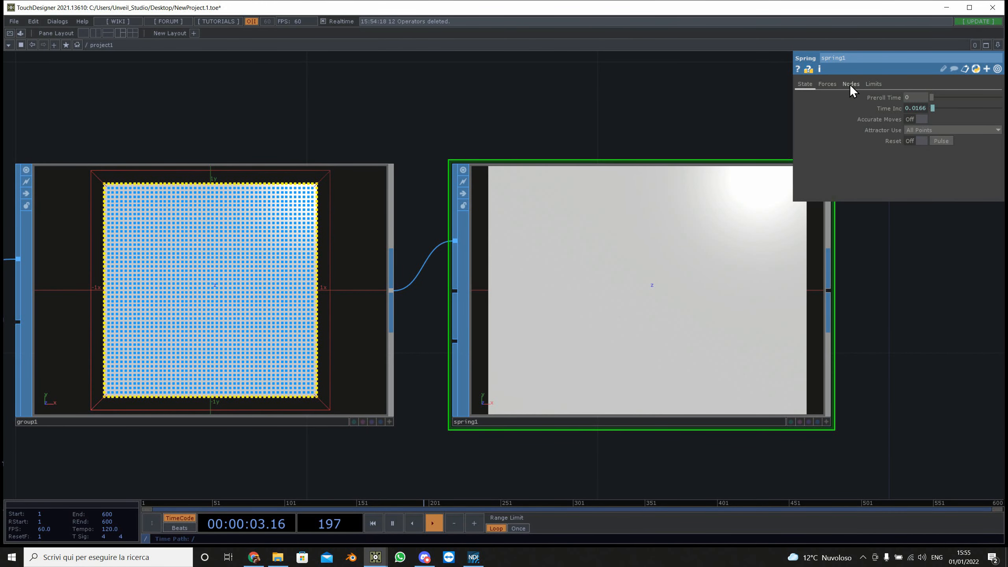
left_click(850, 83)
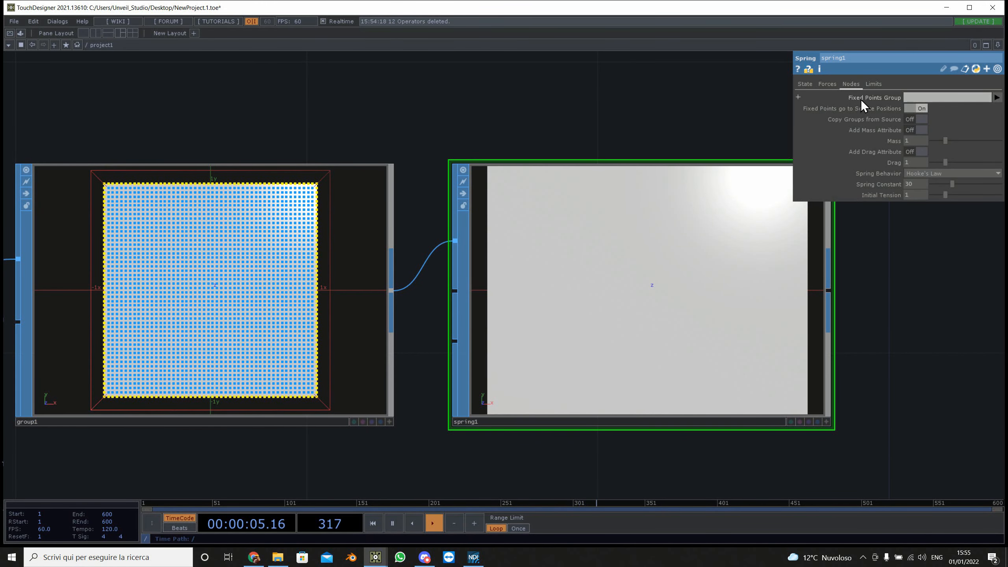
type("fix")
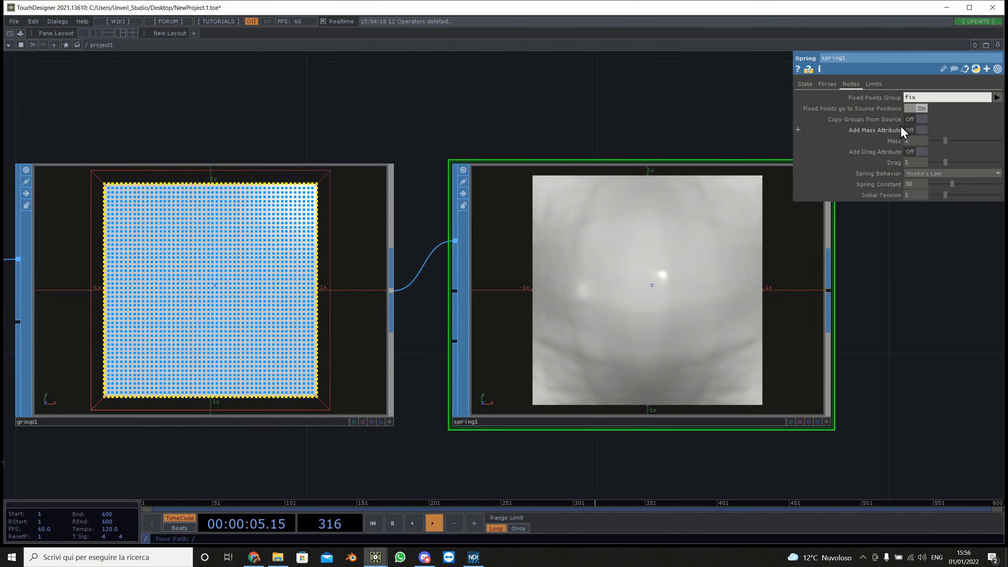
- Enable Accurate Moves and set Spring Behavior to Normalize Displacement
left_click(804, 84)
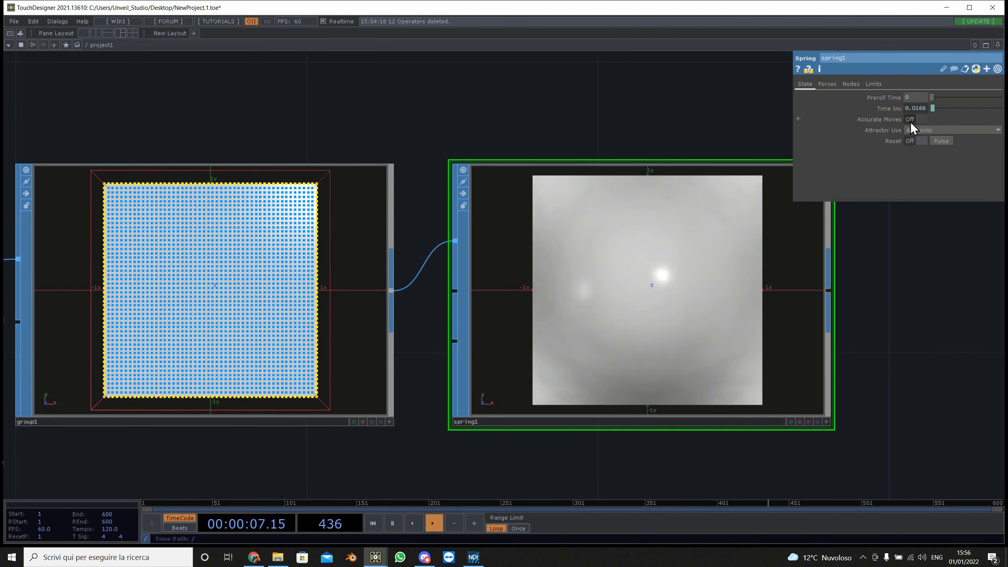
left_click(922, 119)
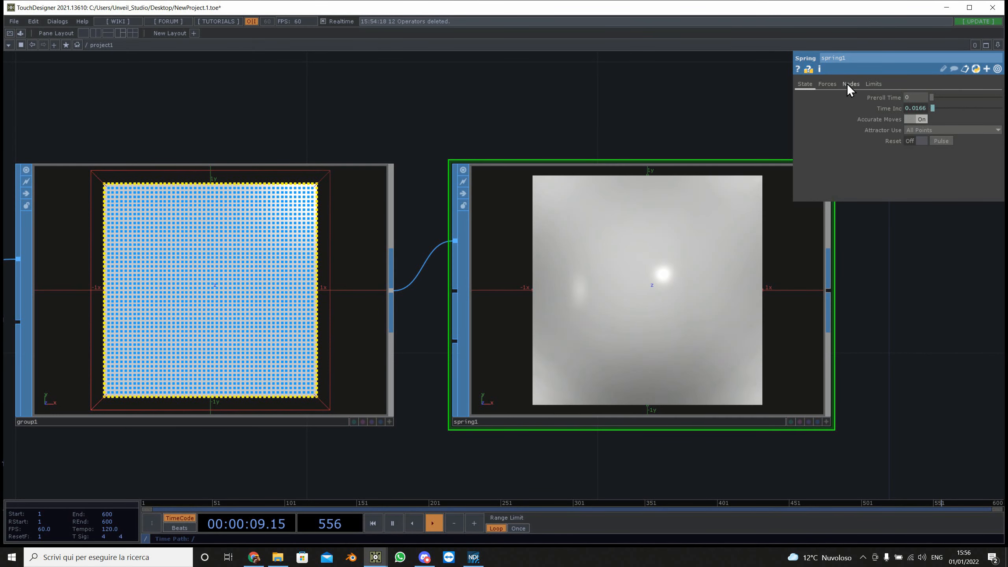
left_click(850, 84)
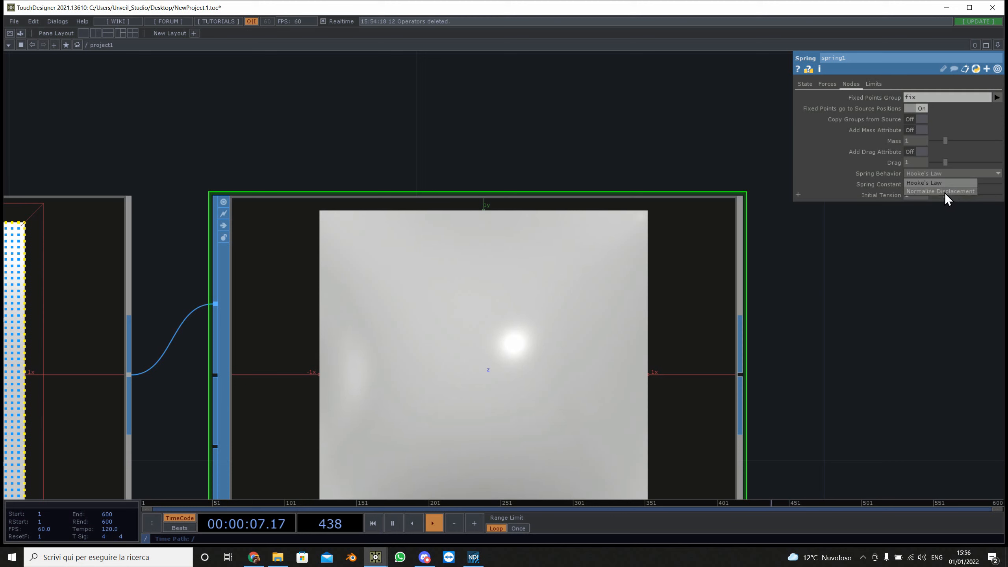
left_click(940, 191)
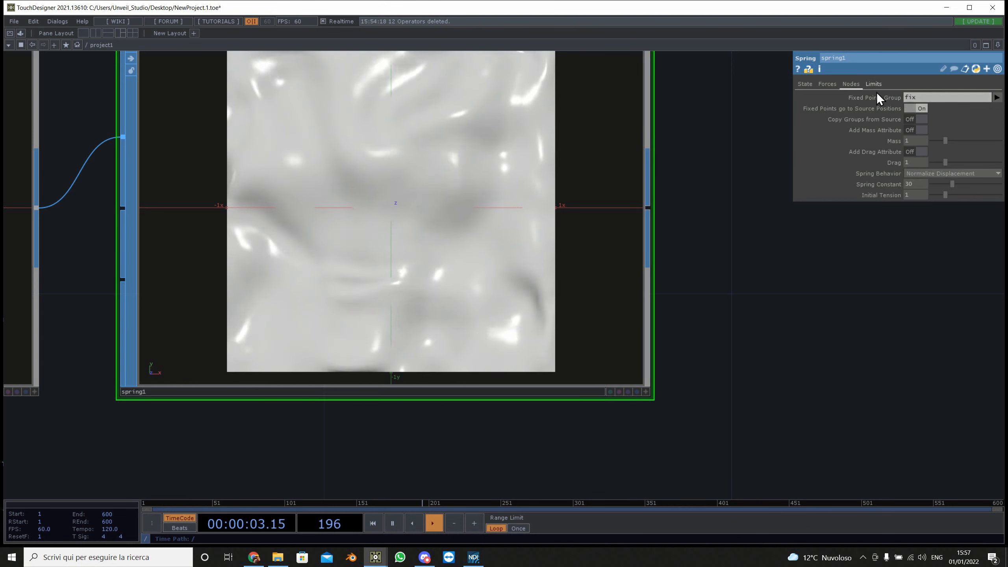
- Set the spring's Turbulence to 0.2 0.3 0.5 with seed absTime.seconds on the Forces page
left_click(826, 83)
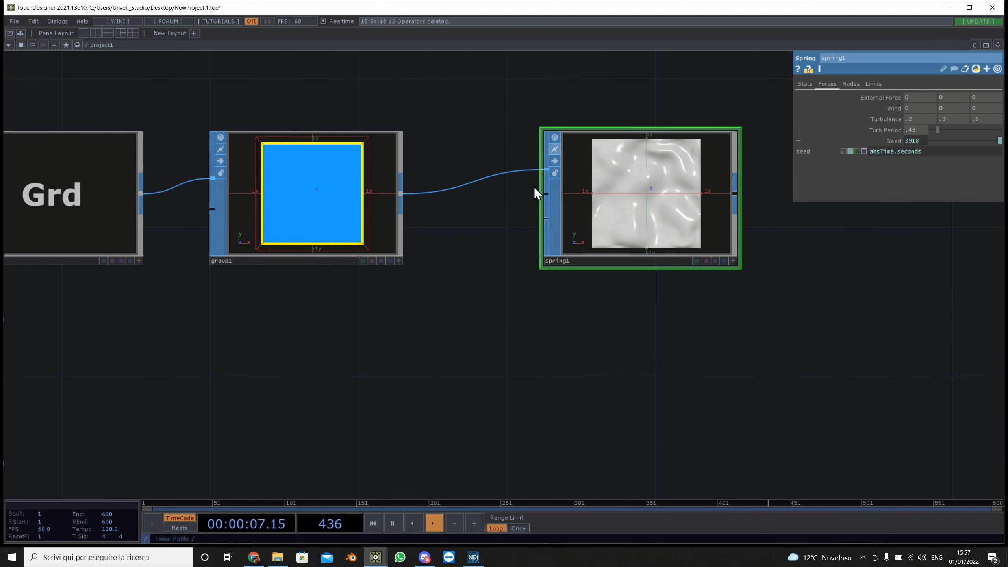
mouse_move(547, 200)
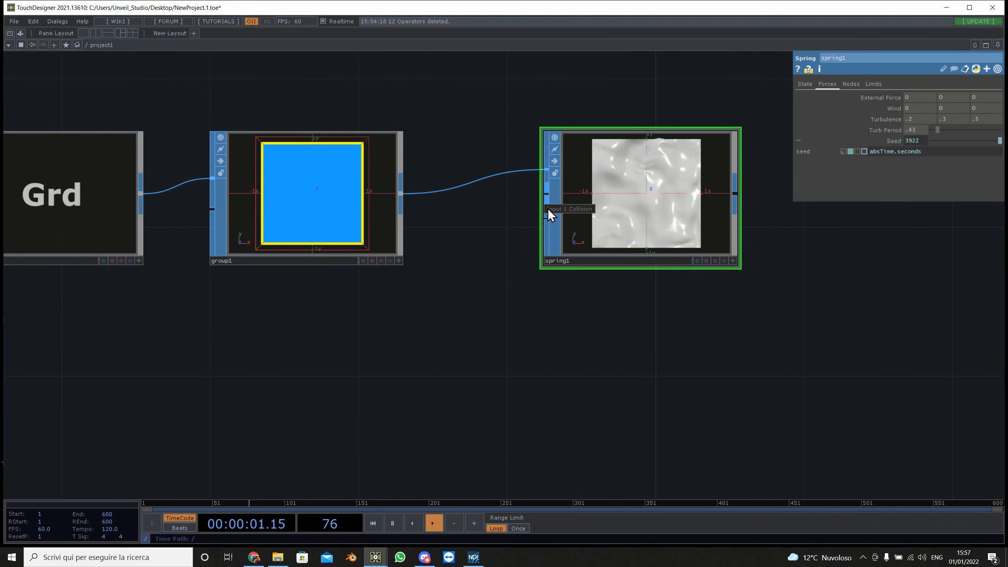
mouse_move(544, 226)
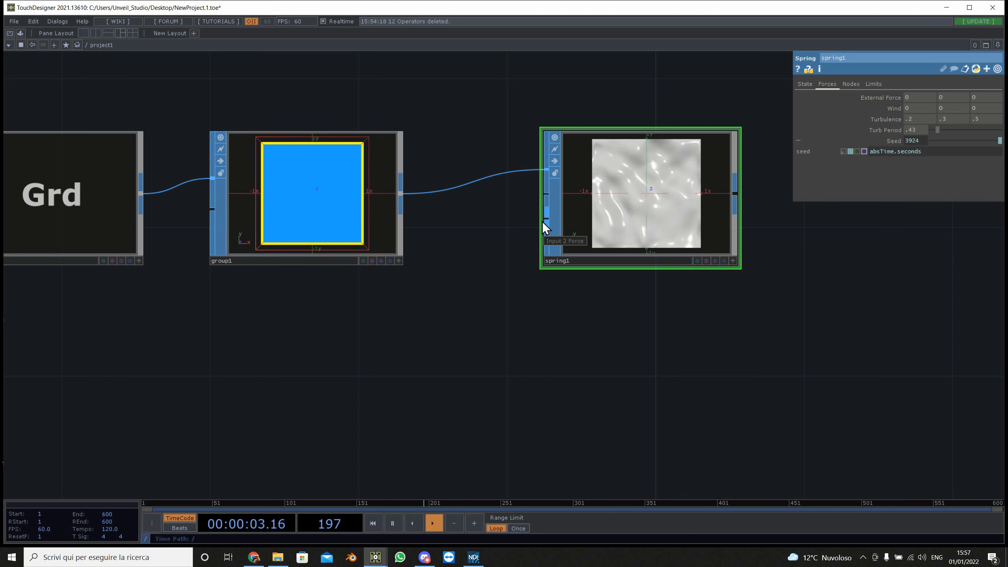
- Create a Metaball SOP feeding a Force SOP and wire force1 into spring1's force input
double_click(449, 354)
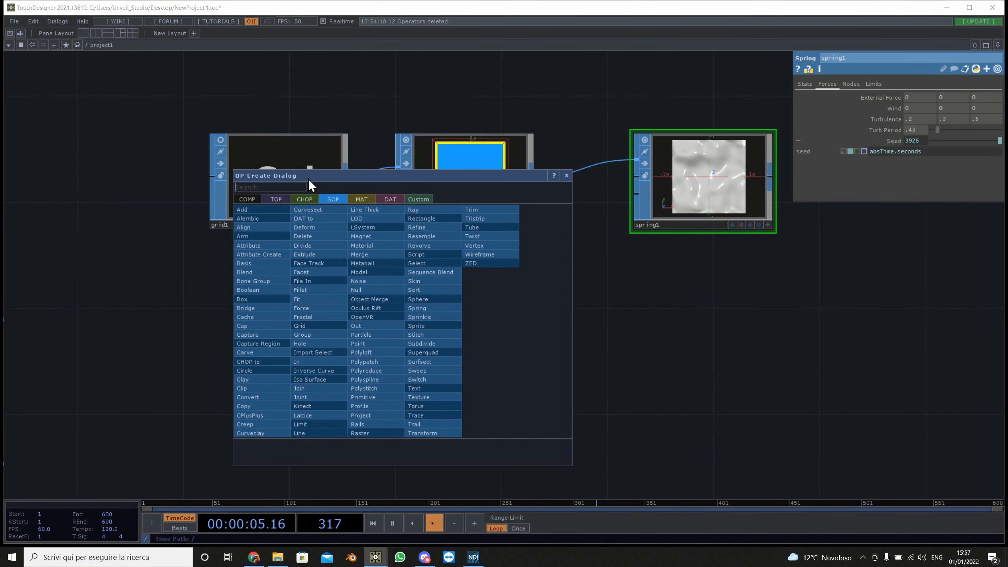
type("m")
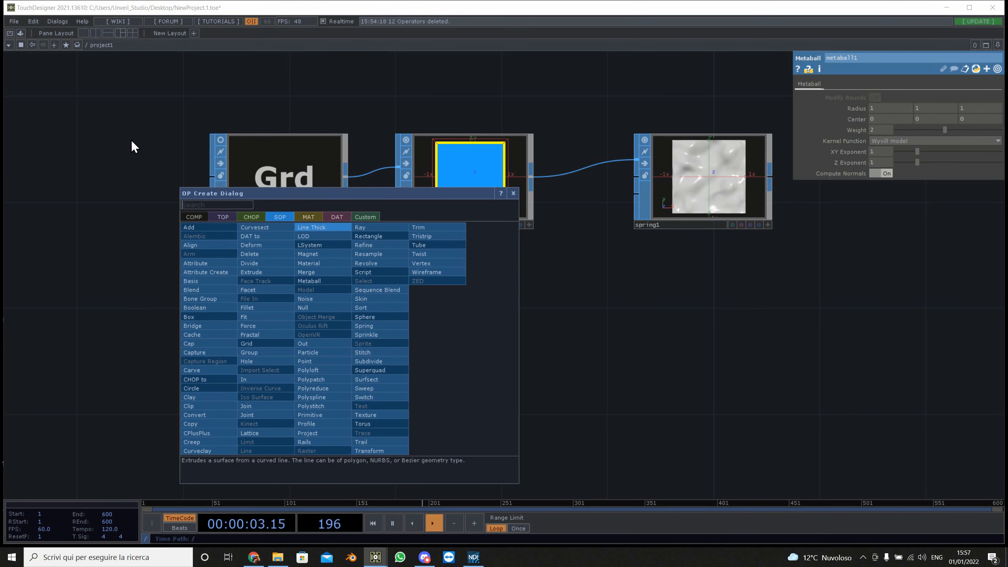
type("f")
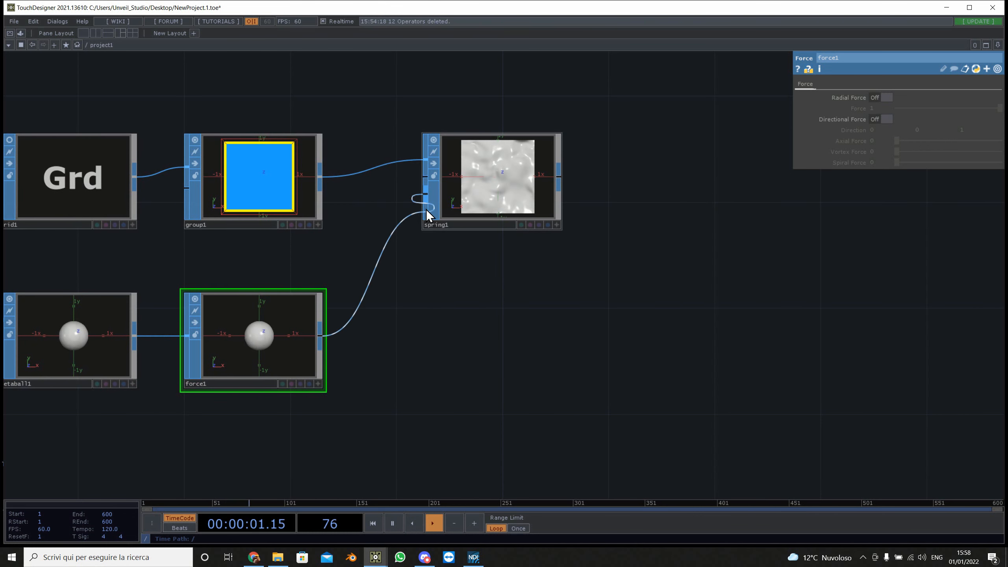
left_click(491, 176)
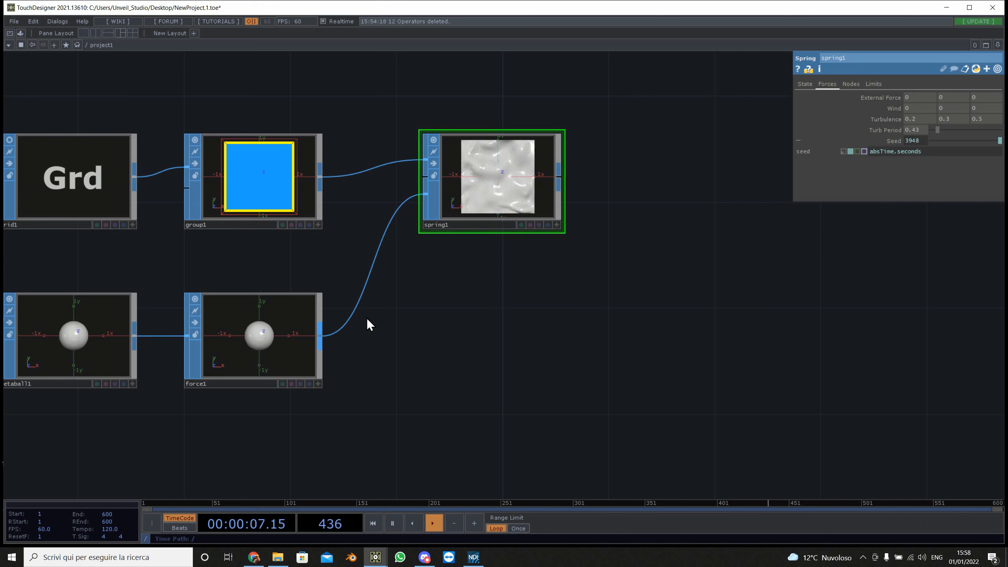
- Toggle force1's Radial Force on and off to test its pinch on the spring surface
left_click(253, 338)
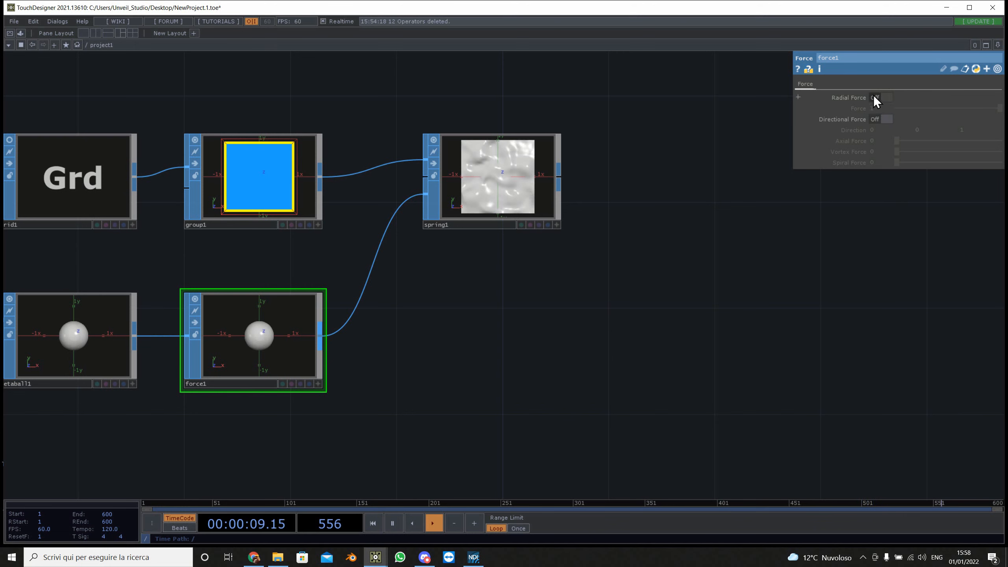
left_click(881, 97)
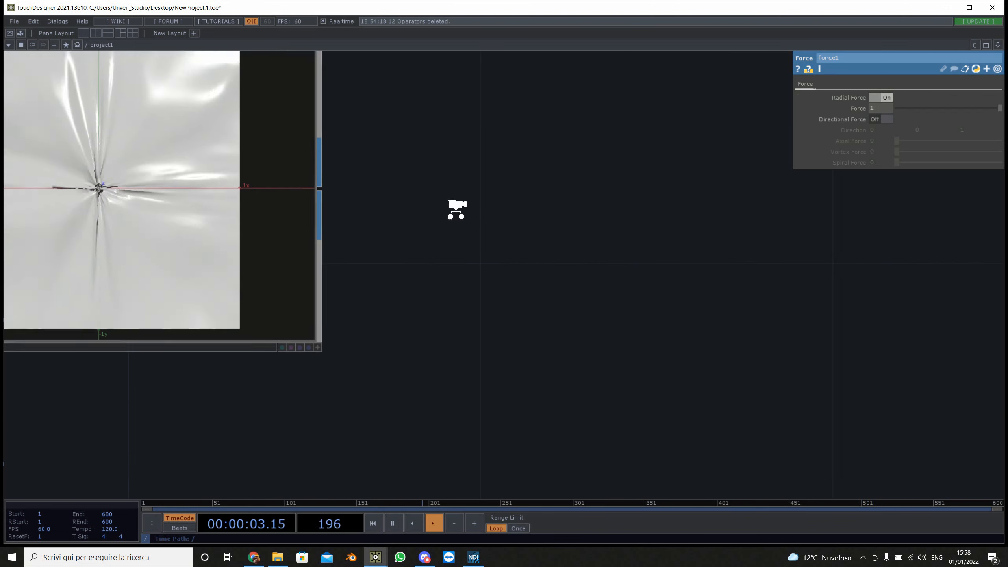
left_click(886, 97)
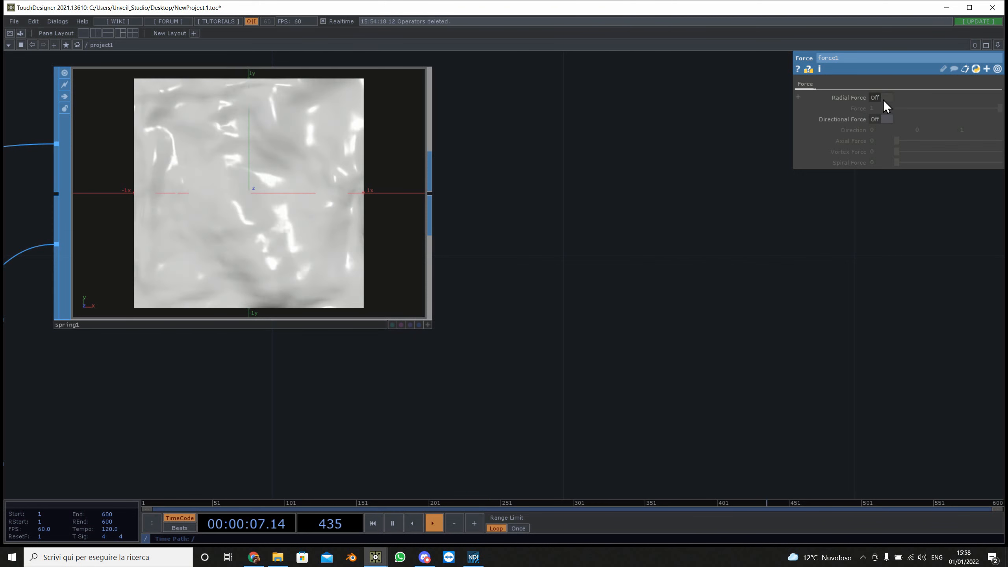
left_click(887, 97)
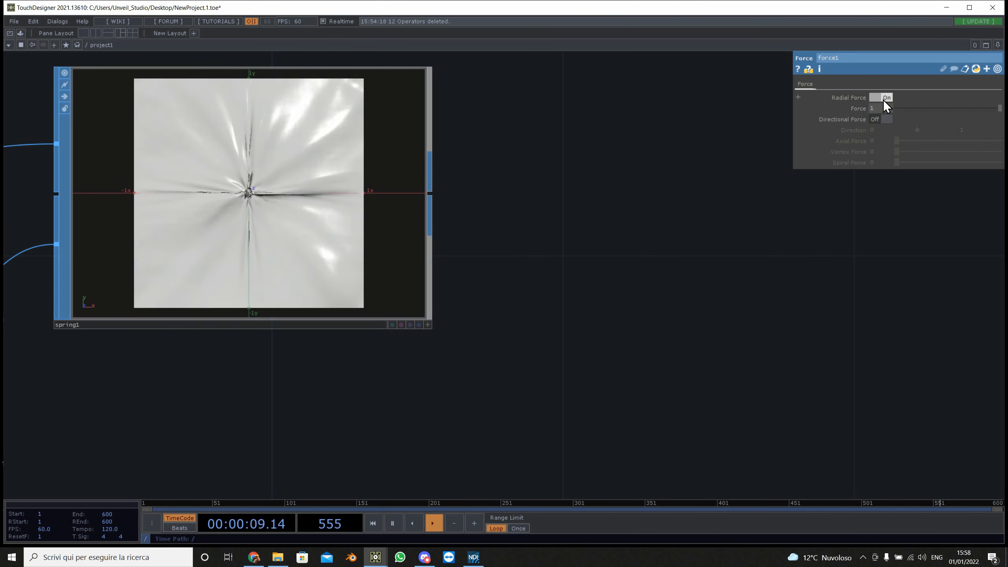
left_click(875, 97)
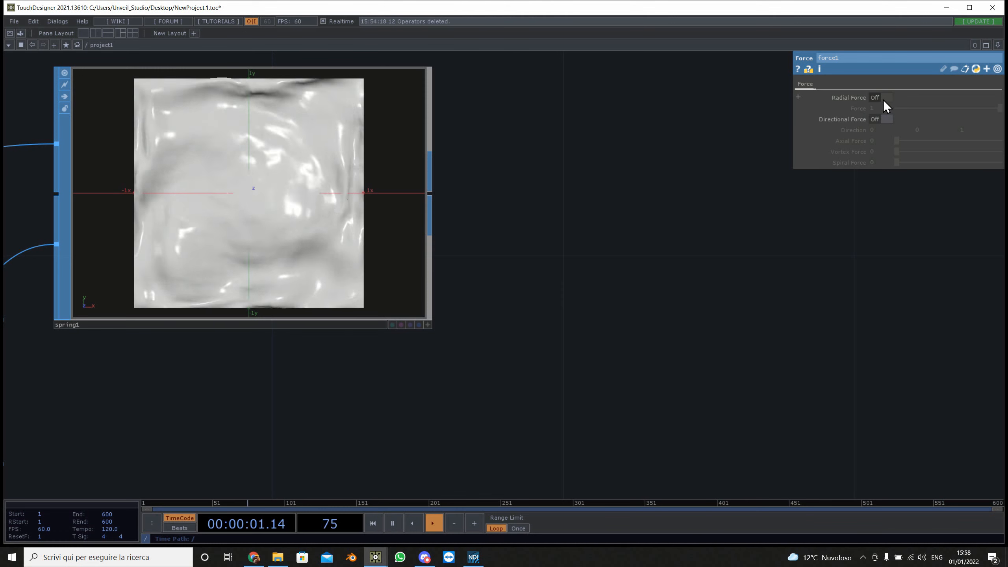
left_click(886, 97)
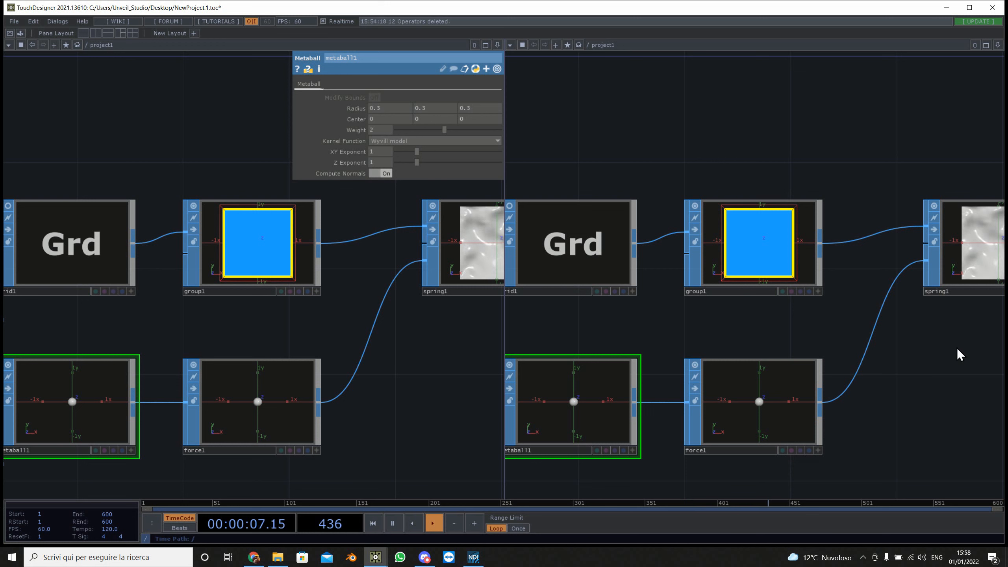
- Turn the right pane into a Geometry Viewer showing the spring surface and metaball
left_click(509, 44)
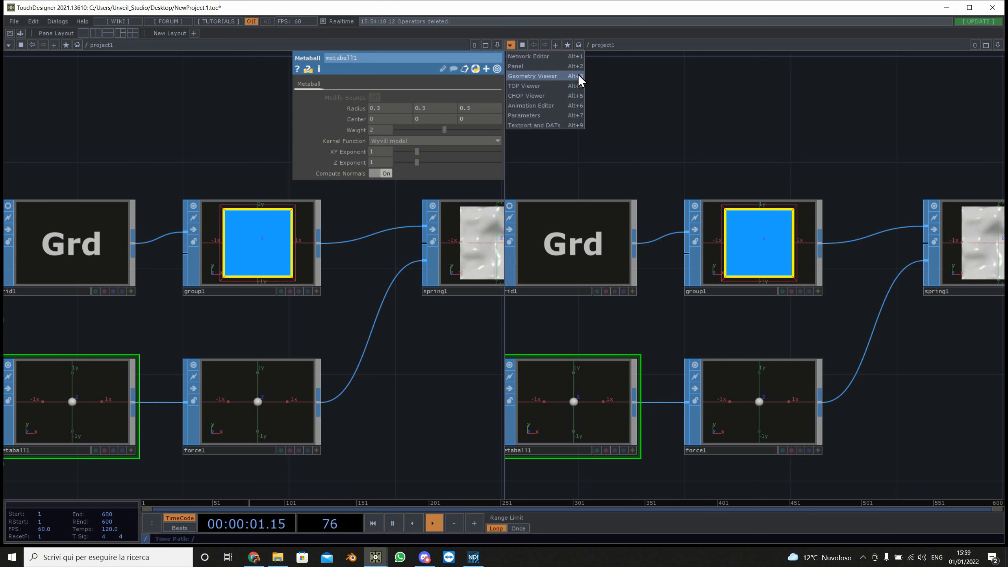
mouse_move(550, 80)
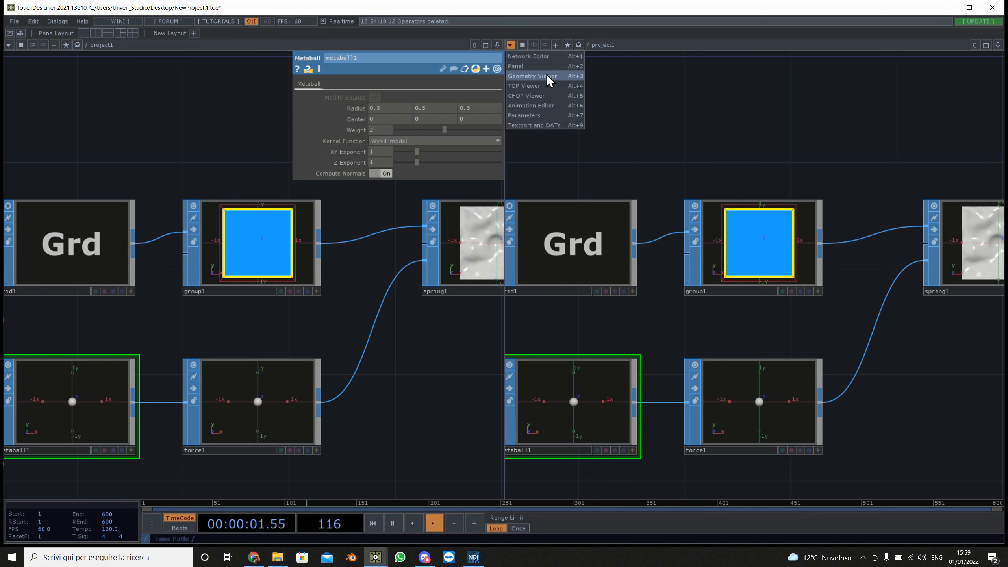
left_click(530, 75)
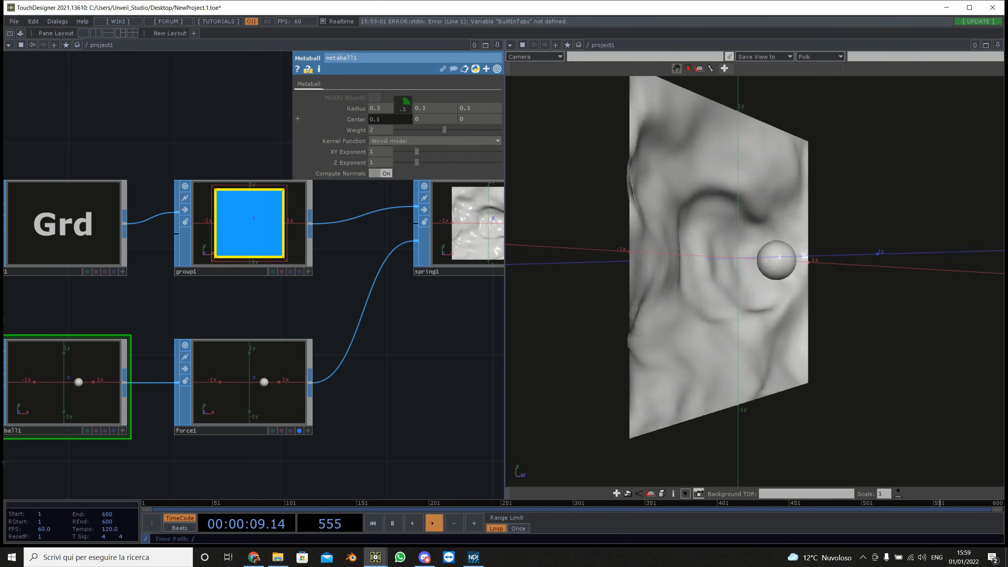
- Set grid1 Rows and Columns to 100 after a 0.7 value, then select the metaball
type("0.7")
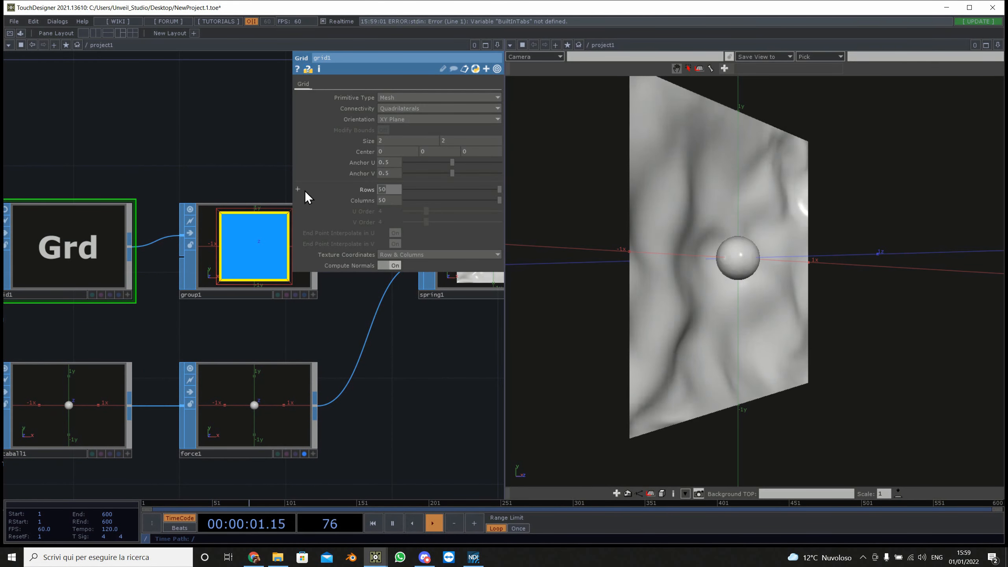
type("100")
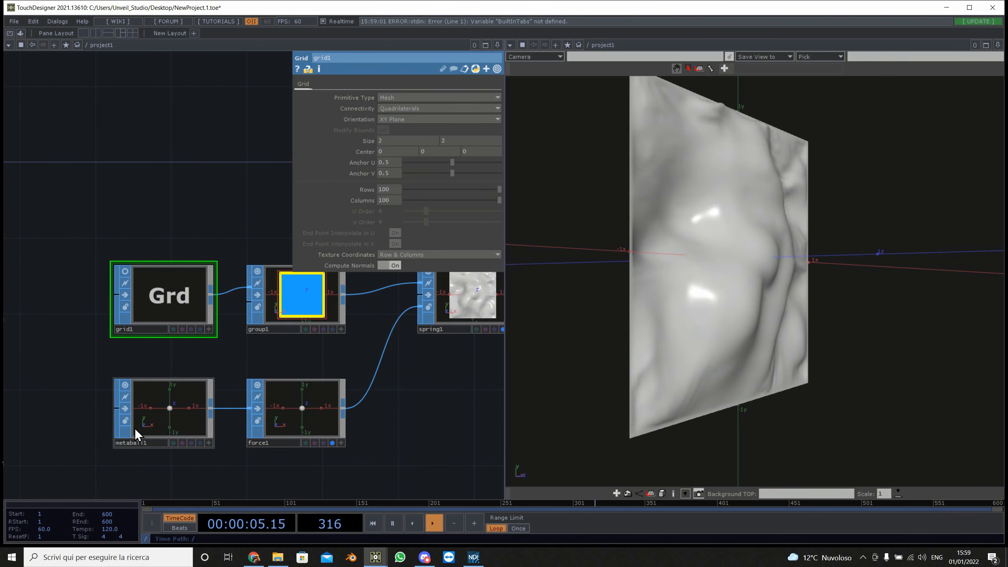
left_click(163, 411)
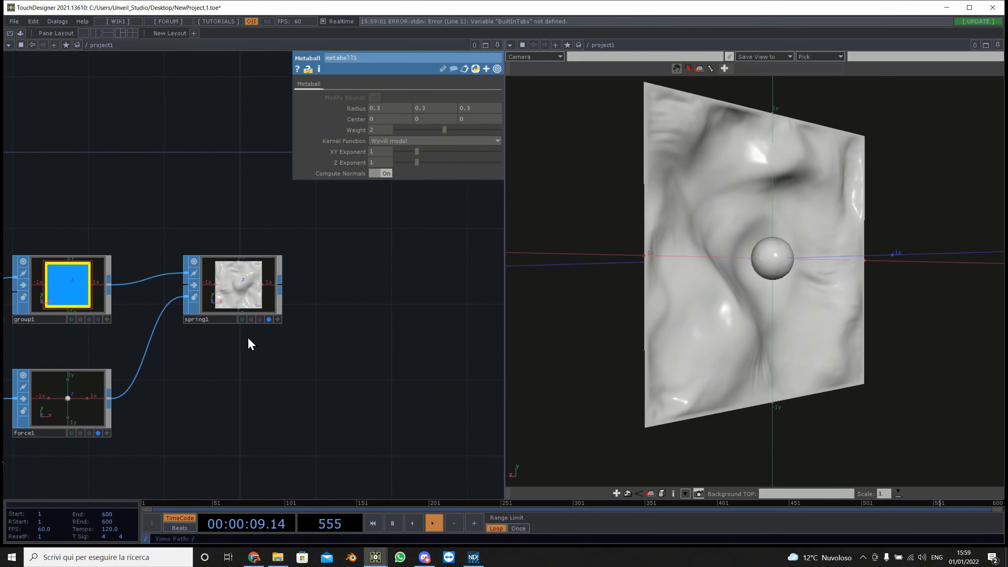
left_click(510, 44)
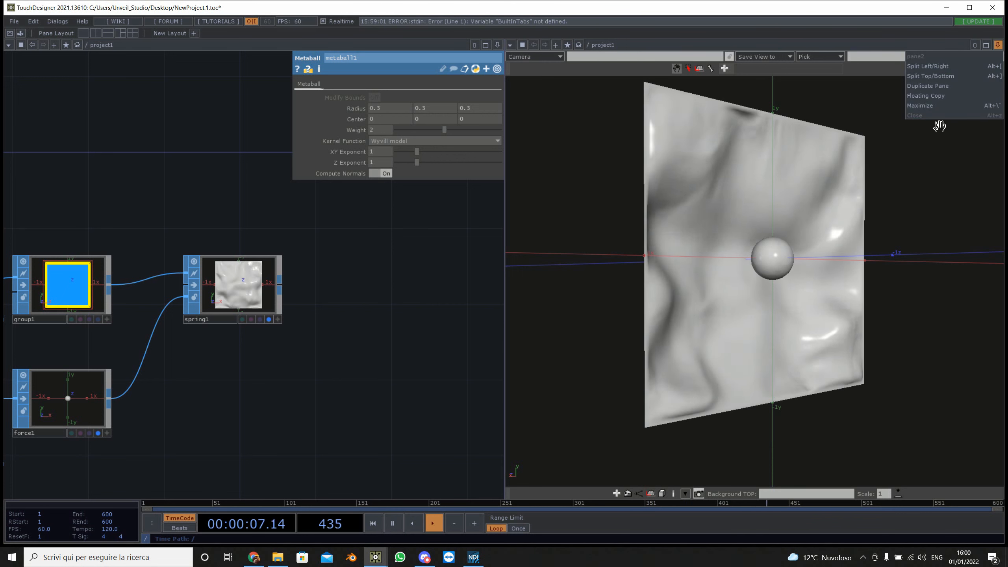
- Close the geometry viewer pane and bring up Windows taskbar search
left_click(915, 115)
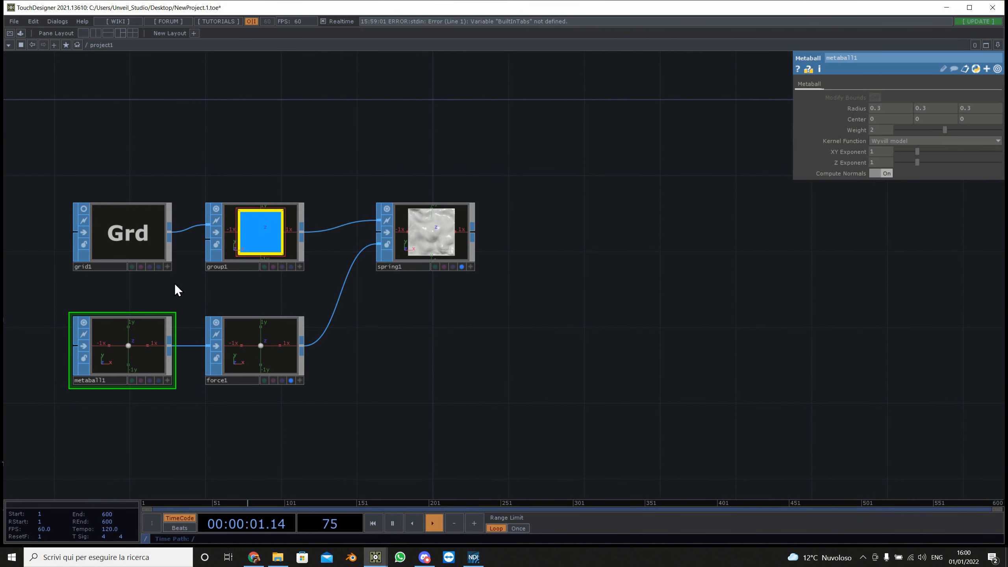
mouse_move(631, 320)
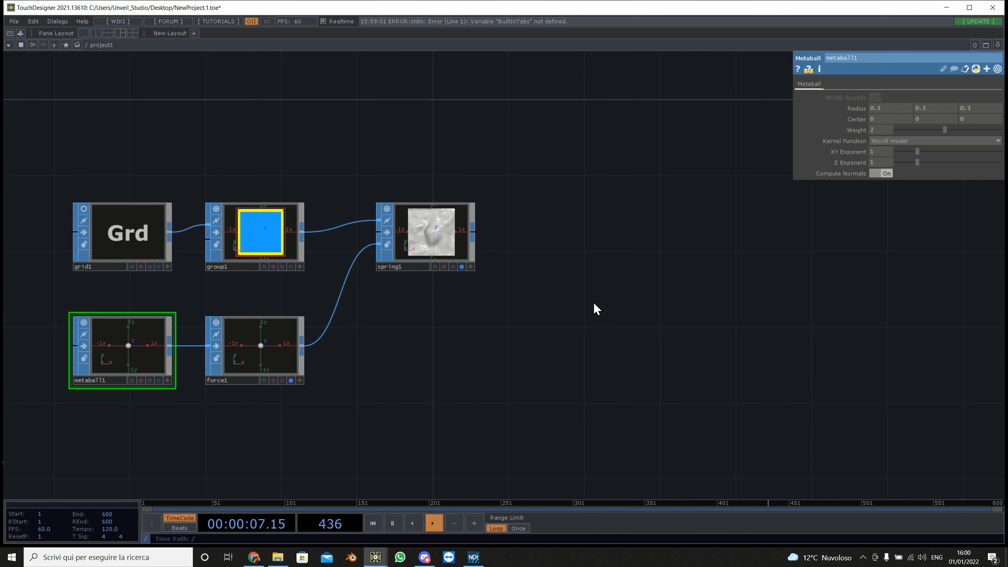
mouse_move(755, 174)
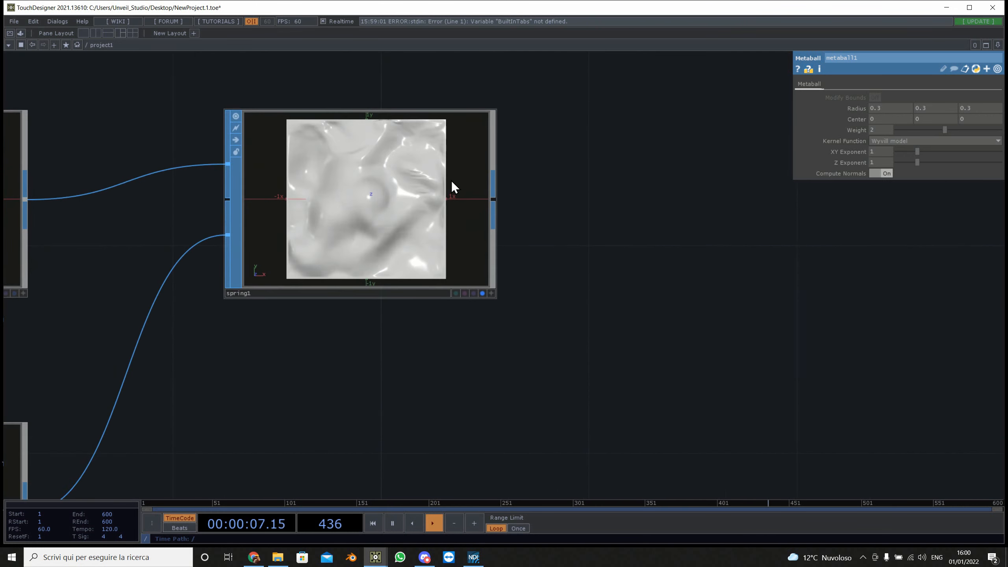
left_click(33, 557)
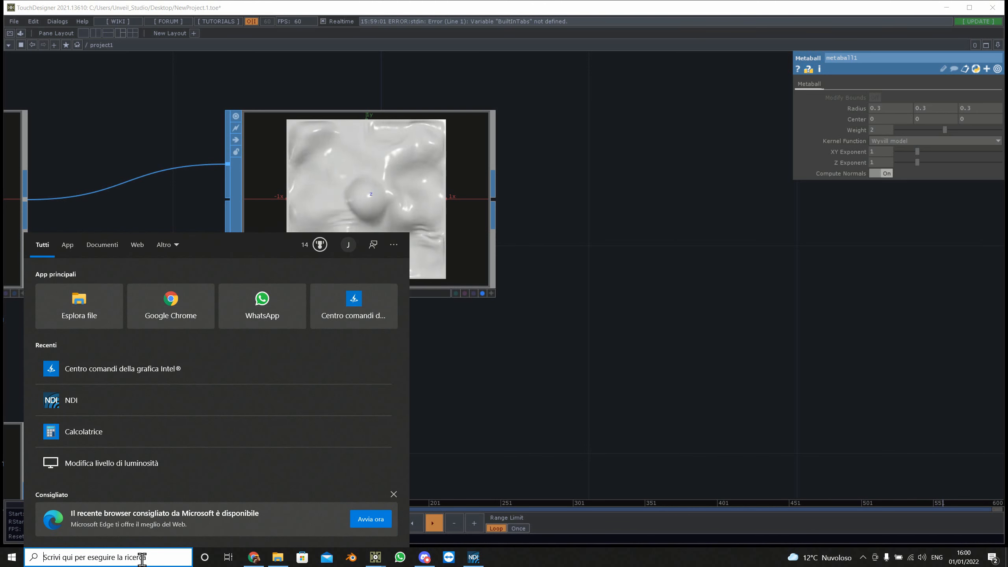
- Search 'unw', load Unwrapper.tox into the project and close File Explorer
type("unw")
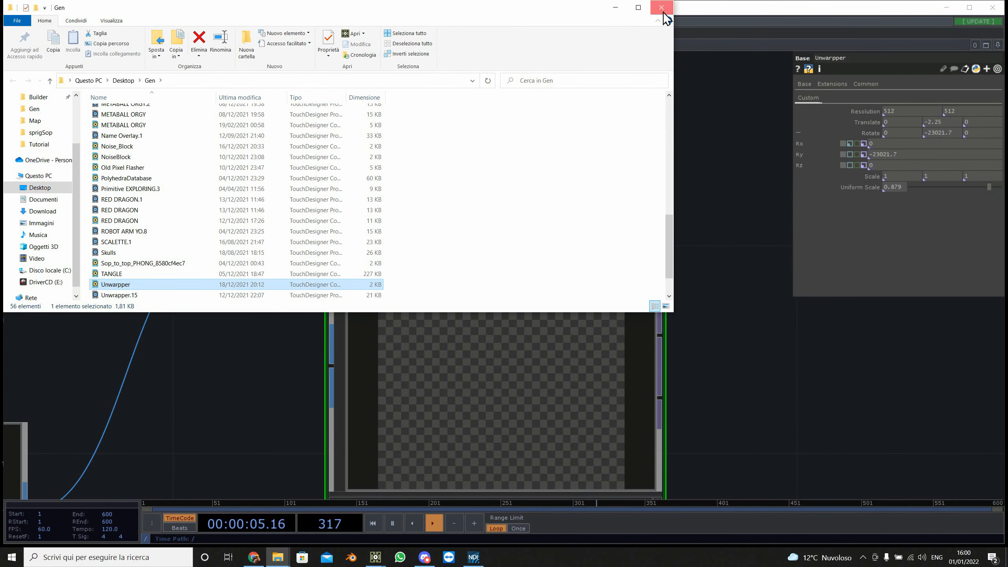
left_click(660, 7)
type("nu")
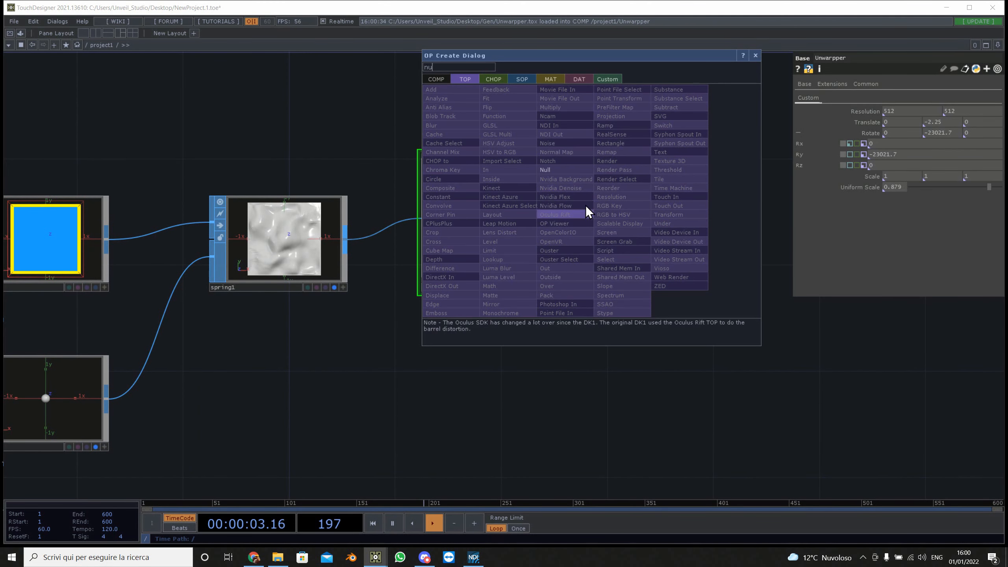
- Add null1 and a pasted null2 on Unwrapper's outputs, then select Unwrapper's transform
left_click(545, 169)
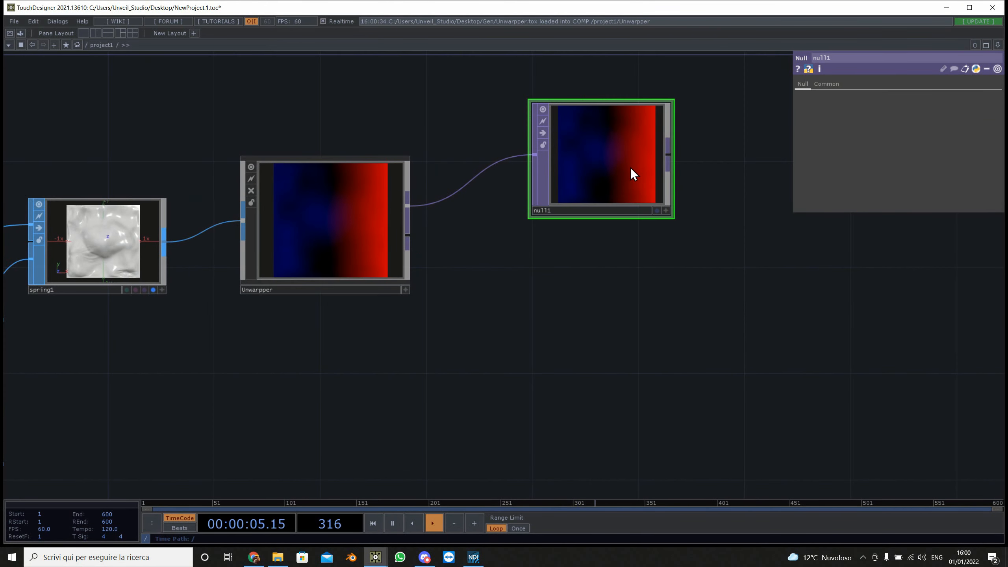
key("ctrl+v")
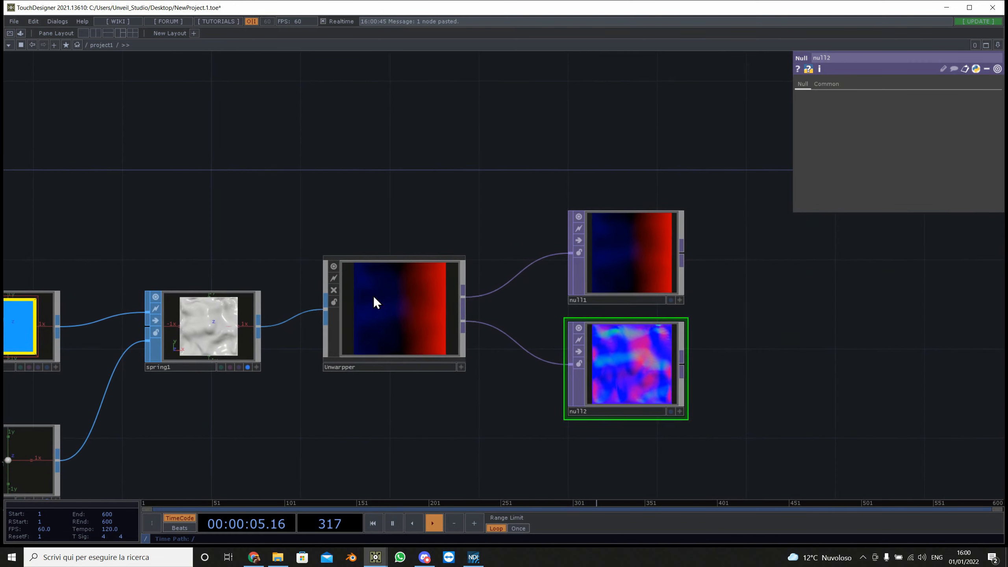
left_click(393, 308)
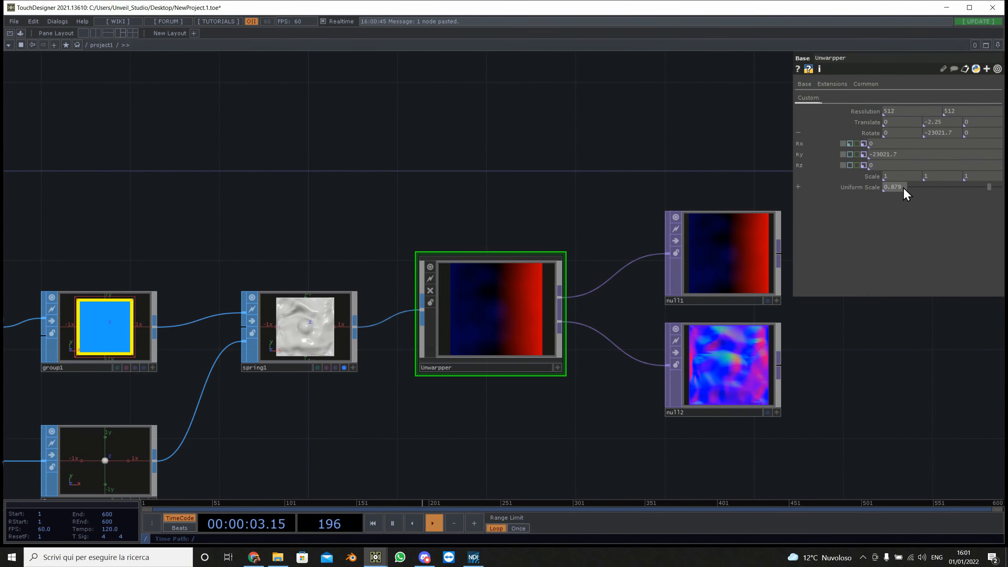
mouse_move(765, 199)
type(".5")
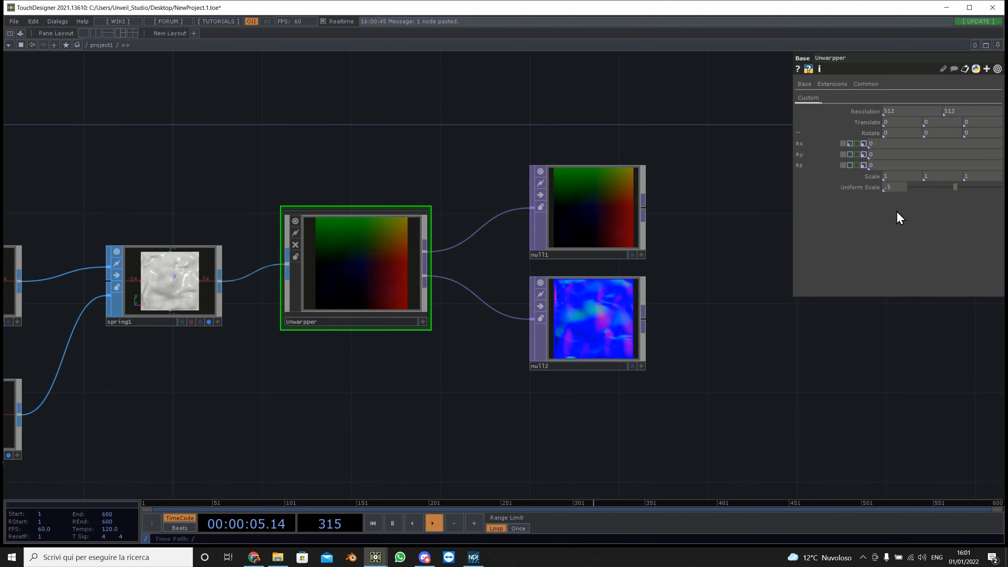
mouse_move(905, 135)
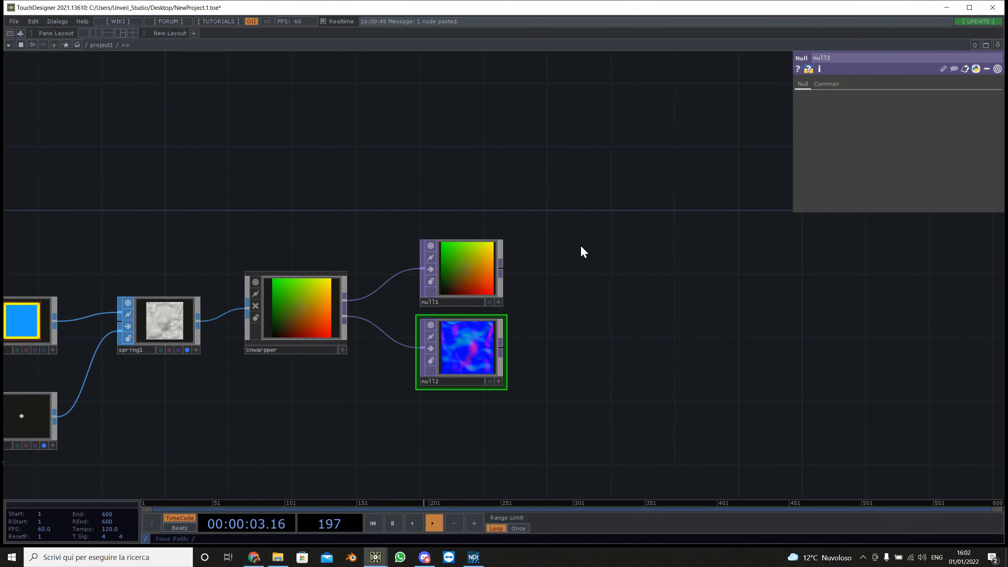
- Create a Movie File In TOP via 'mo', then dive inside the Unwrapper component
double_click(581, 251)
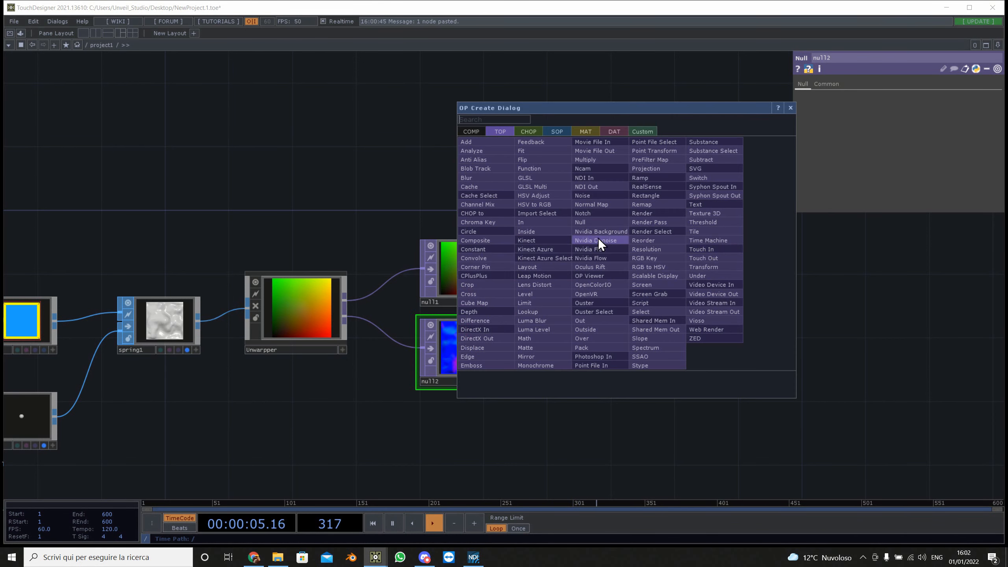
type("mo")
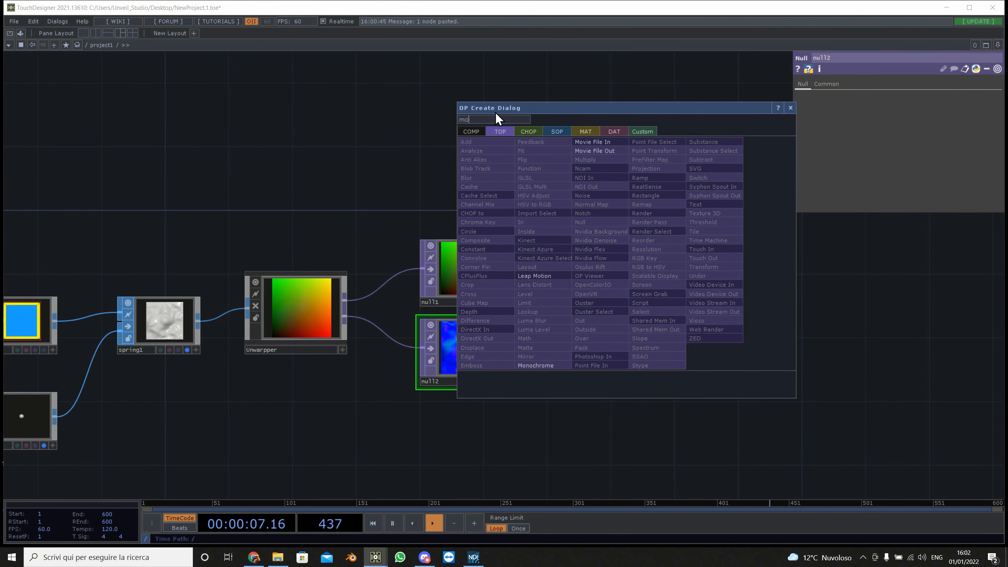
left_click(593, 142)
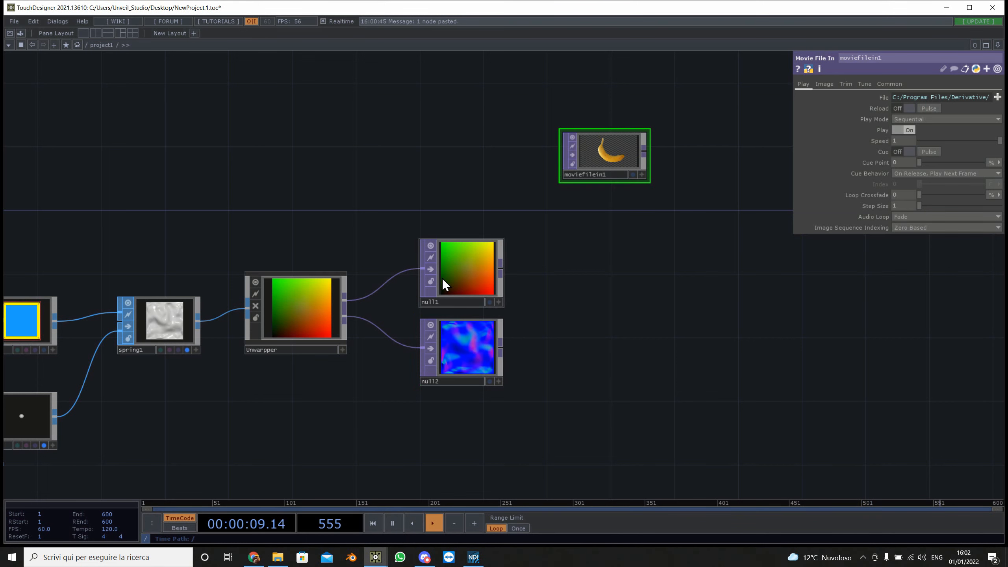
double_click(295, 307)
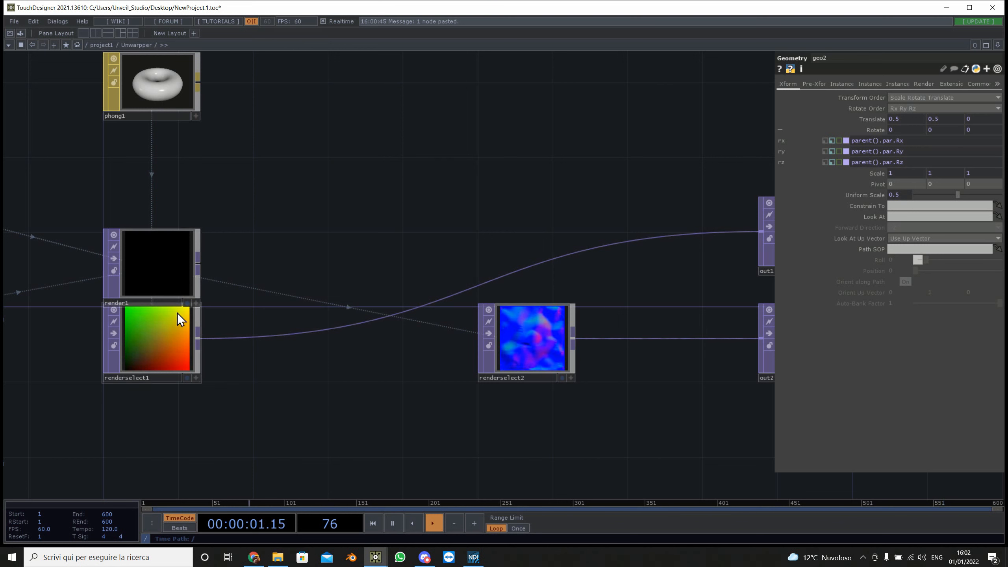
- Inspect render1's Render and Advanced pages and renderselect1, then return to /project1
left_click(156, 263)
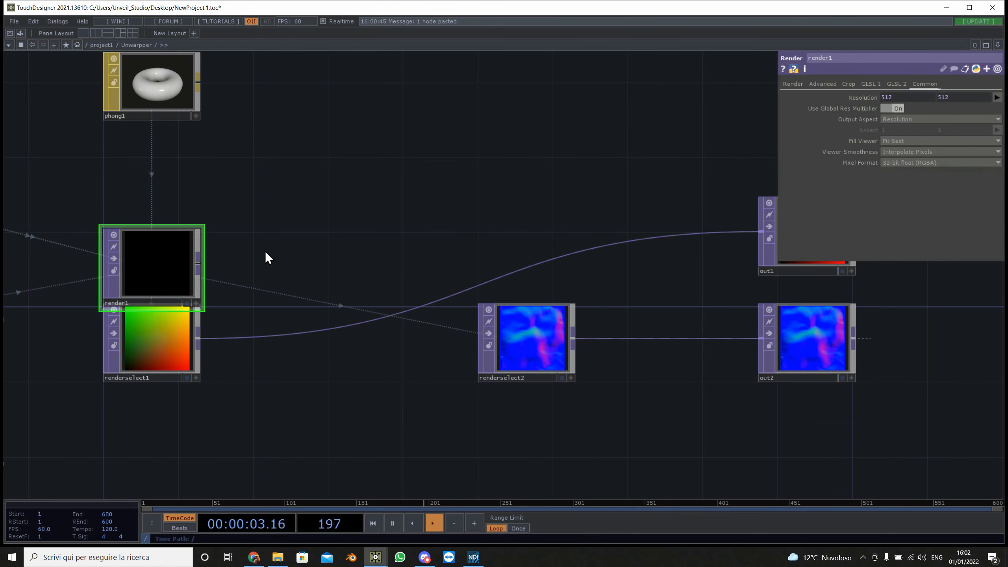
left_click(792, 84)
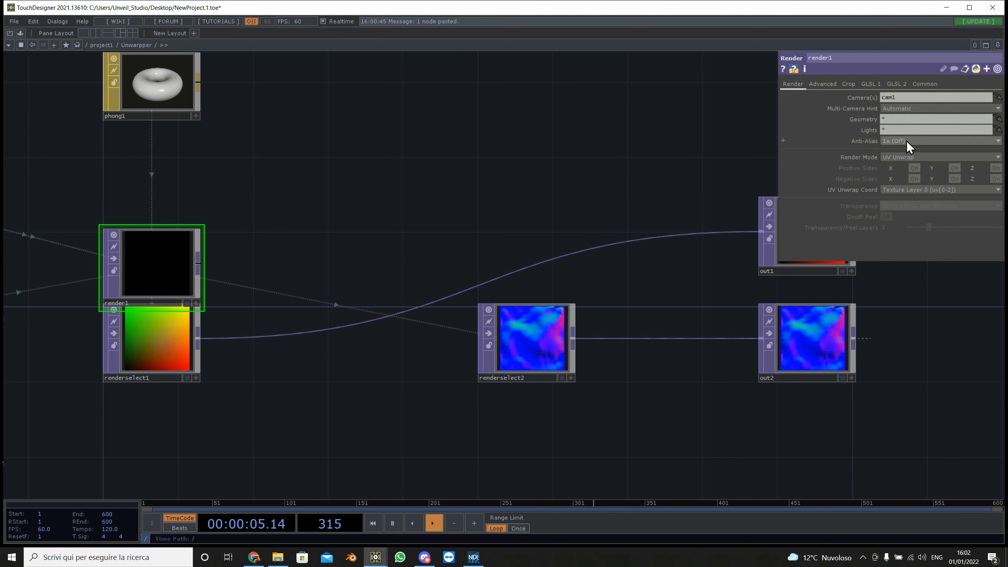
left_click(821, 83)
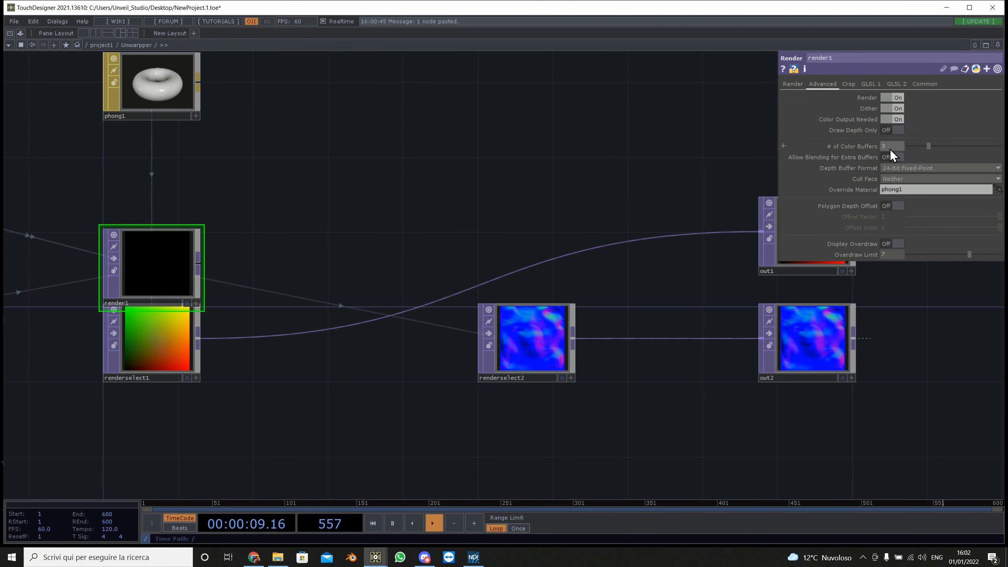
left_click(155, 340)
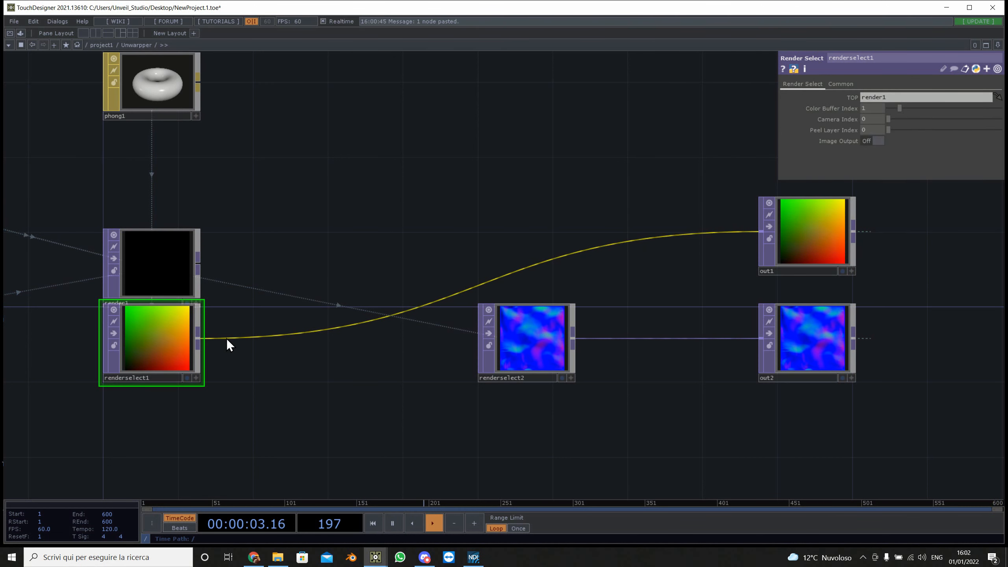
left_click(151, 86)
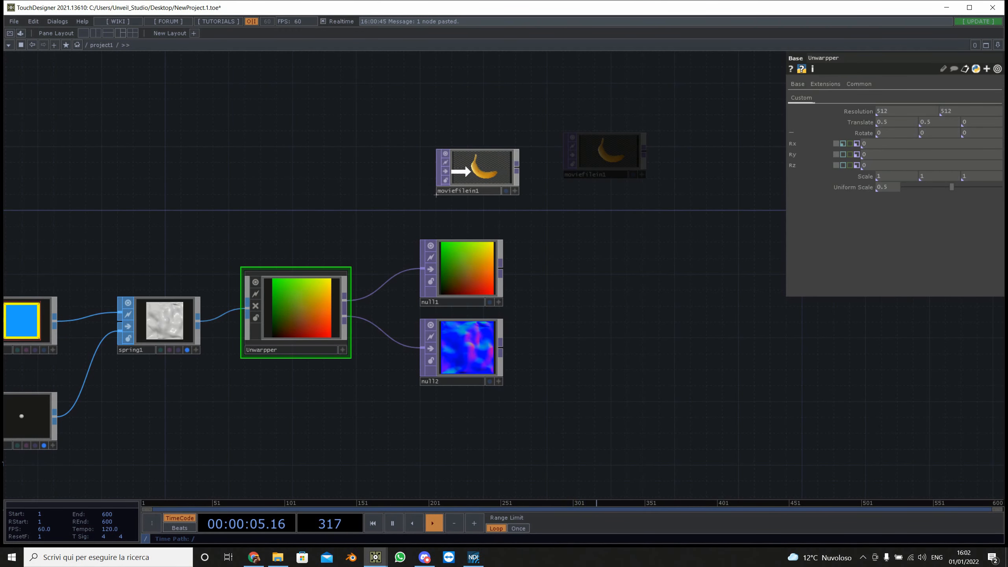
- Add a Remap TOP beside the banana movie file and null outputs
scroll("up", 3)
type("re")
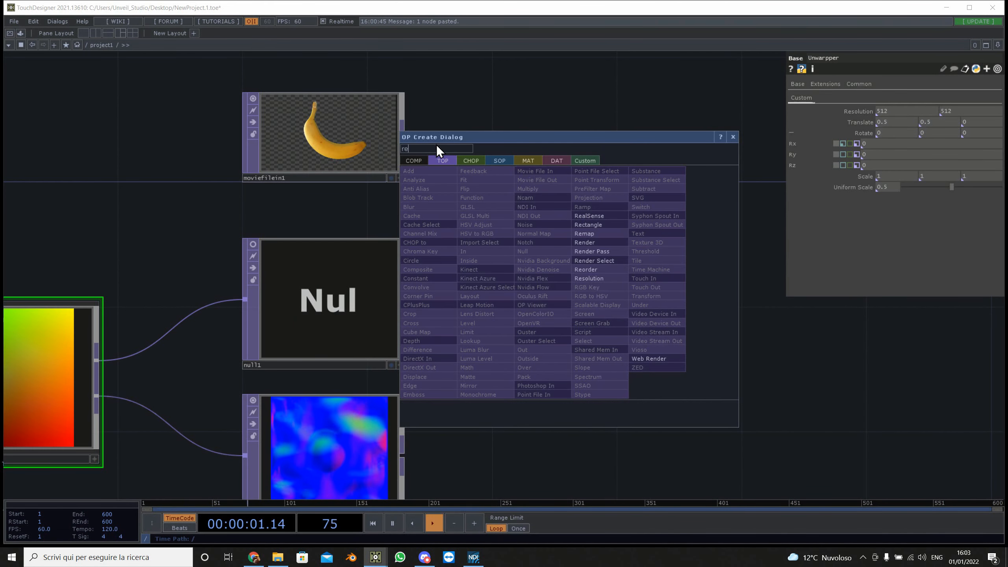
left_click(584, 233)
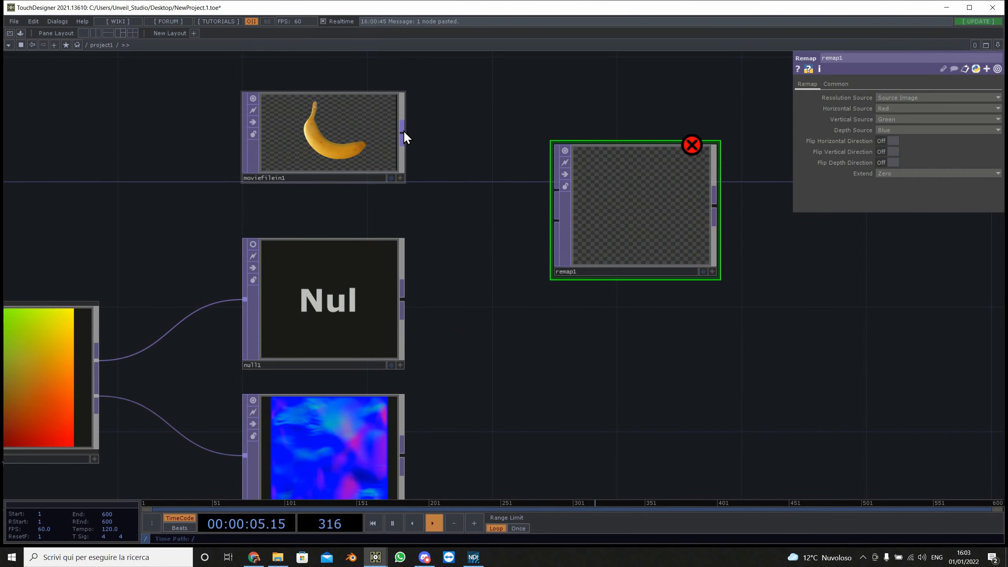
mouse_move(559, 196)
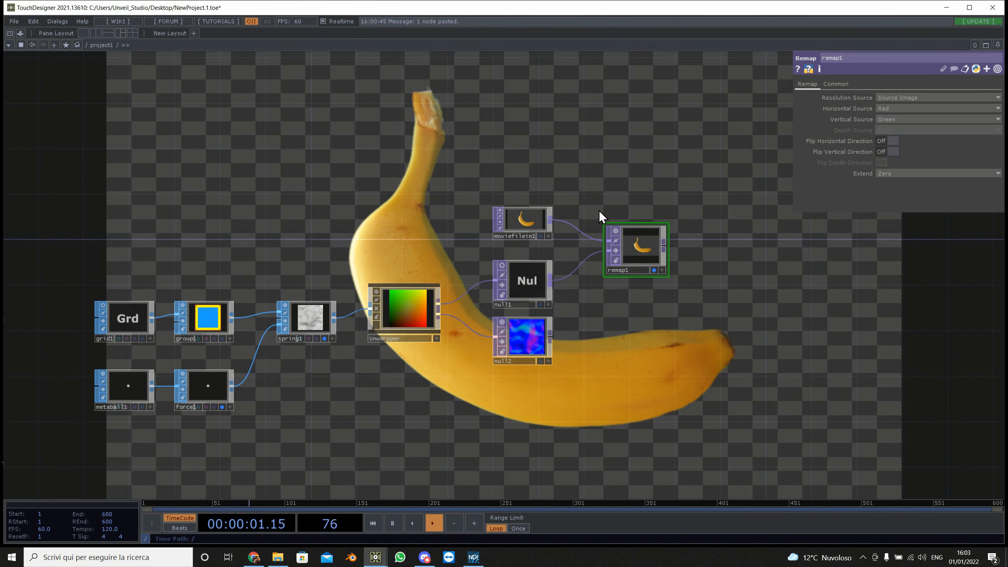
- Load a colour test-pattern image into moviefilein1 in place of the banana
left_click(523, 223)
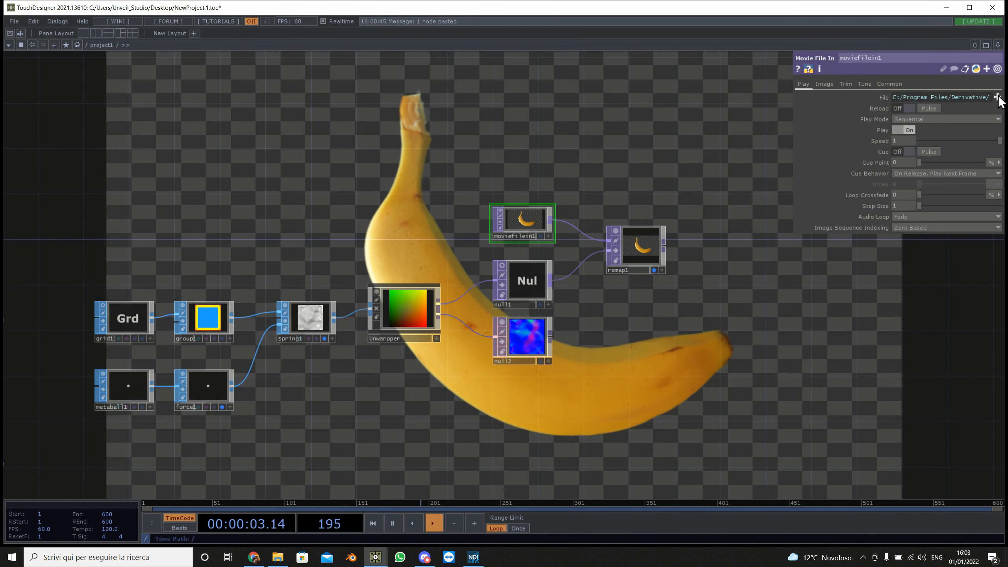
left_click(999, 97)
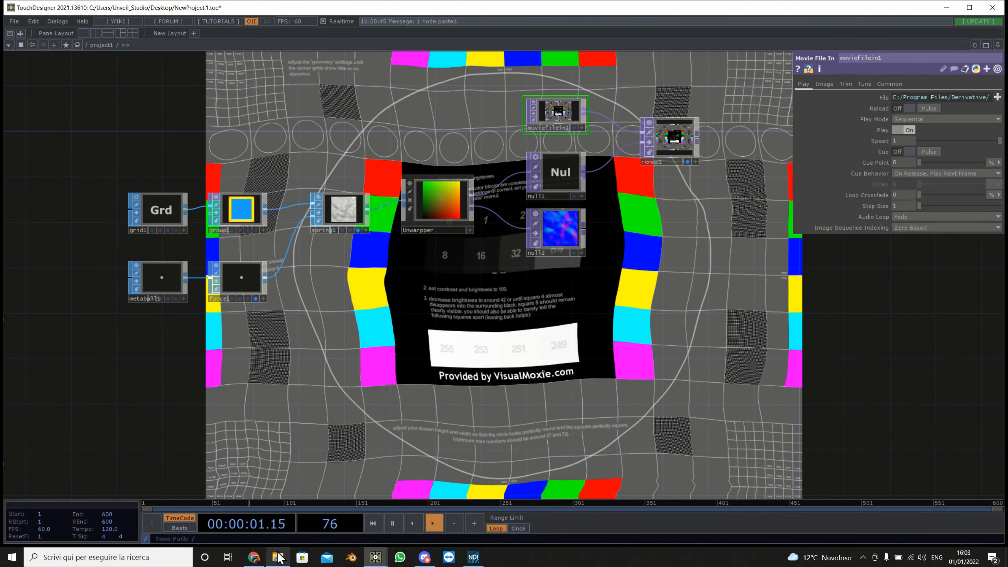
mouse_move(278, 557)
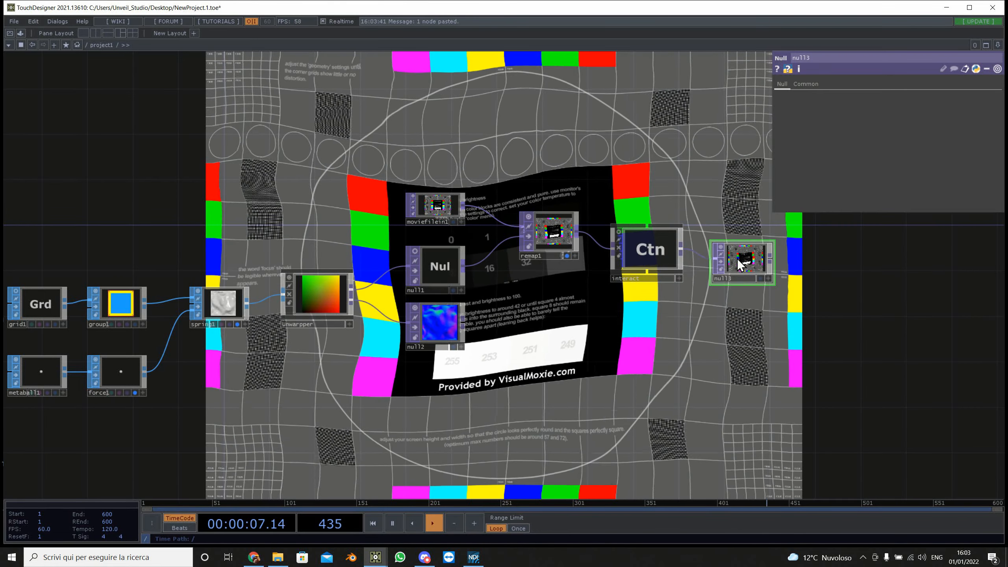
- Enter the interact container and select its TD_mouse data node
left_click(550, 236)
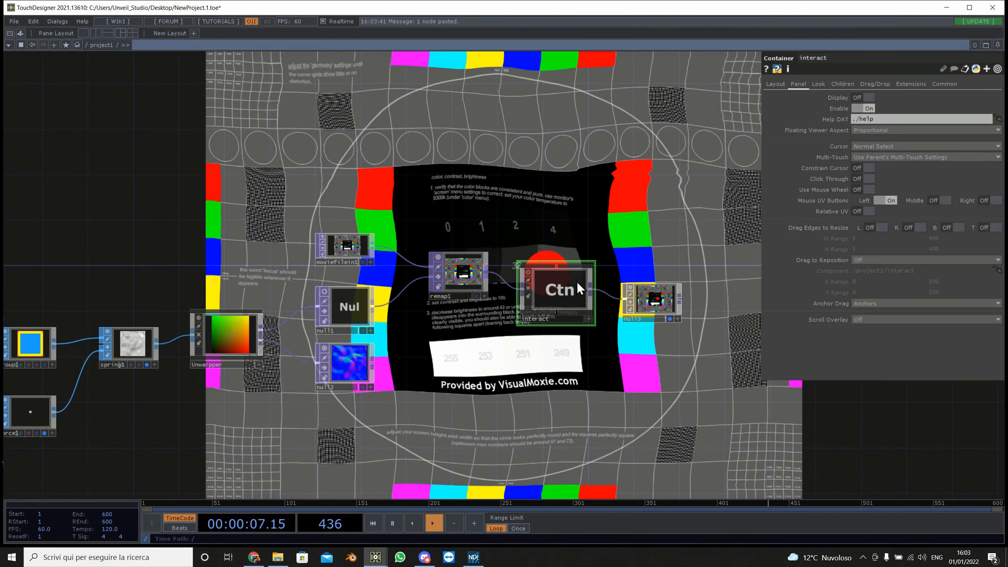
double_click(556, 289)
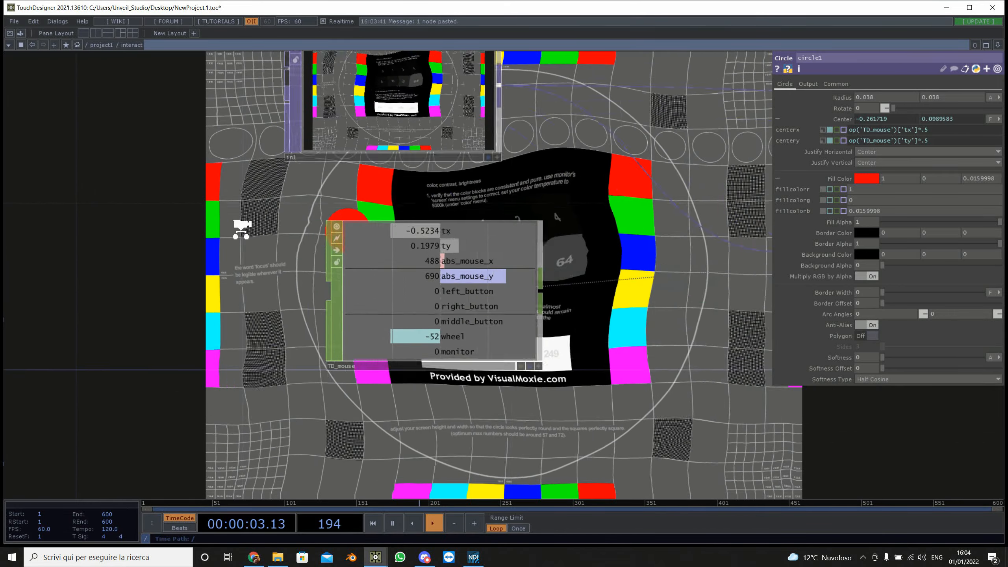
left_click(352, 384)
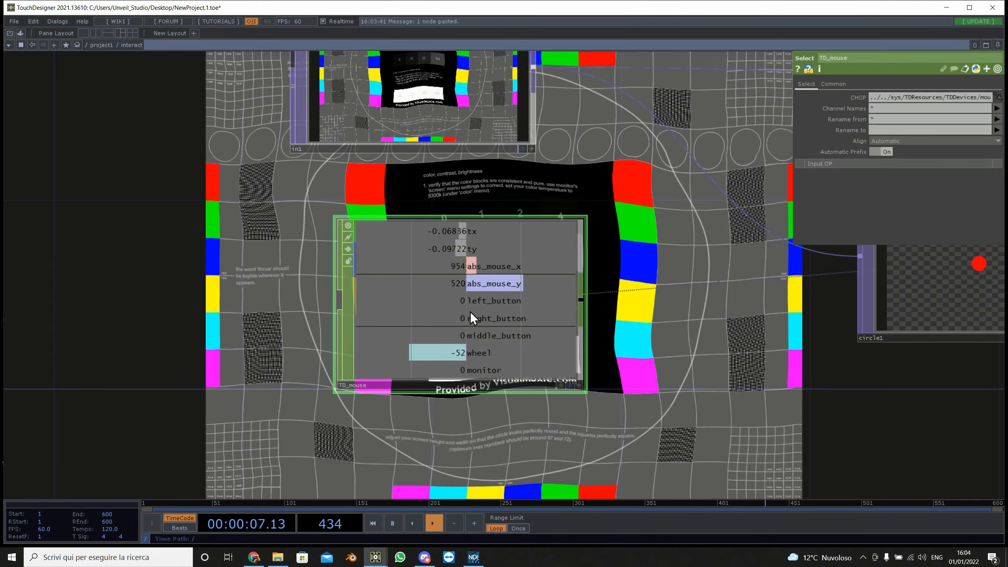
mouse_move(166, 272)
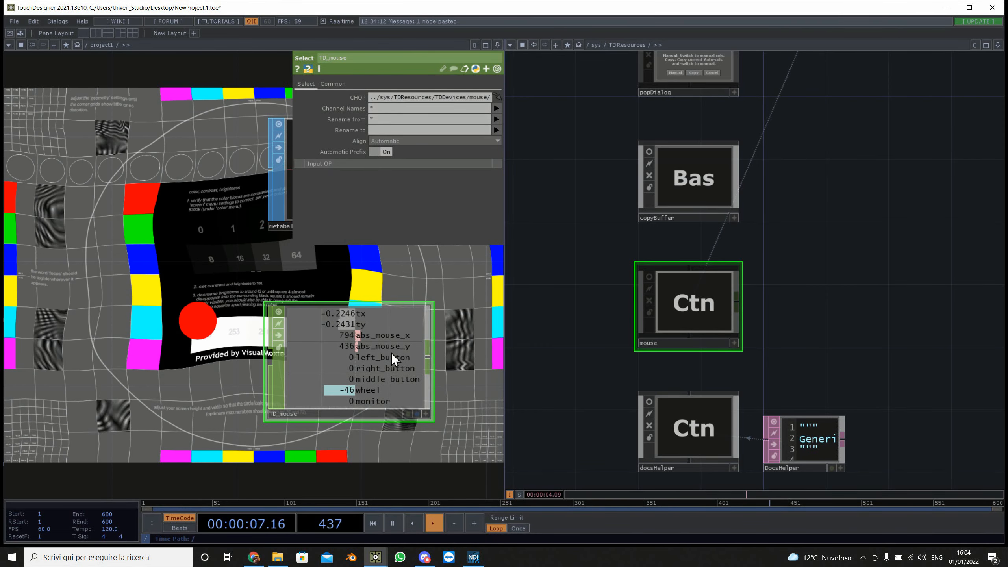
- CHOP-reference TD_mouse tx and ty onto metaball1 Center X and Y
left_click(509, 44)
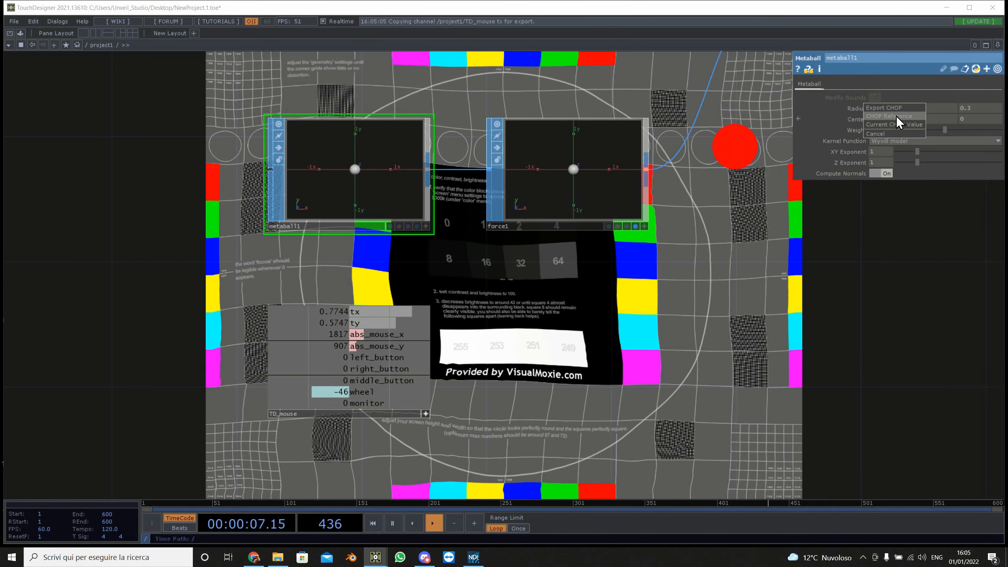
left_click(888, 124)
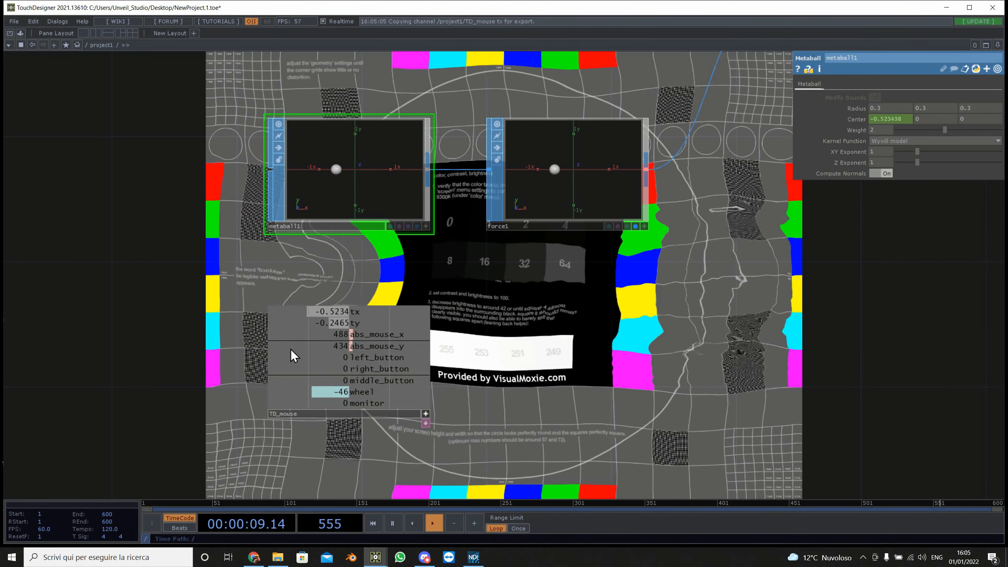
right_click(889, 119)
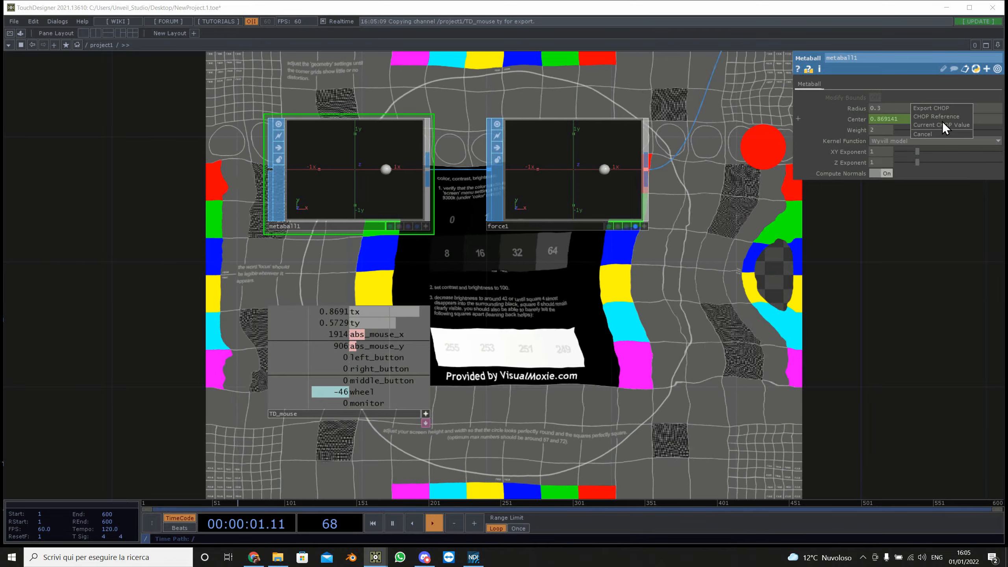
left_click(939, 125)
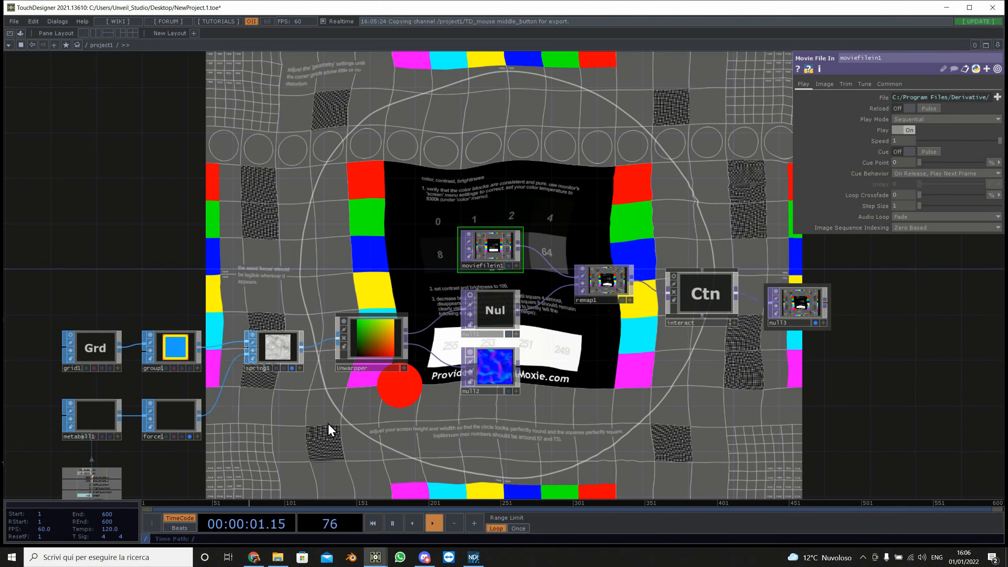
- Remove the unwanted operator and bring up the operator creation list for SOPs
left_click(91, 418)
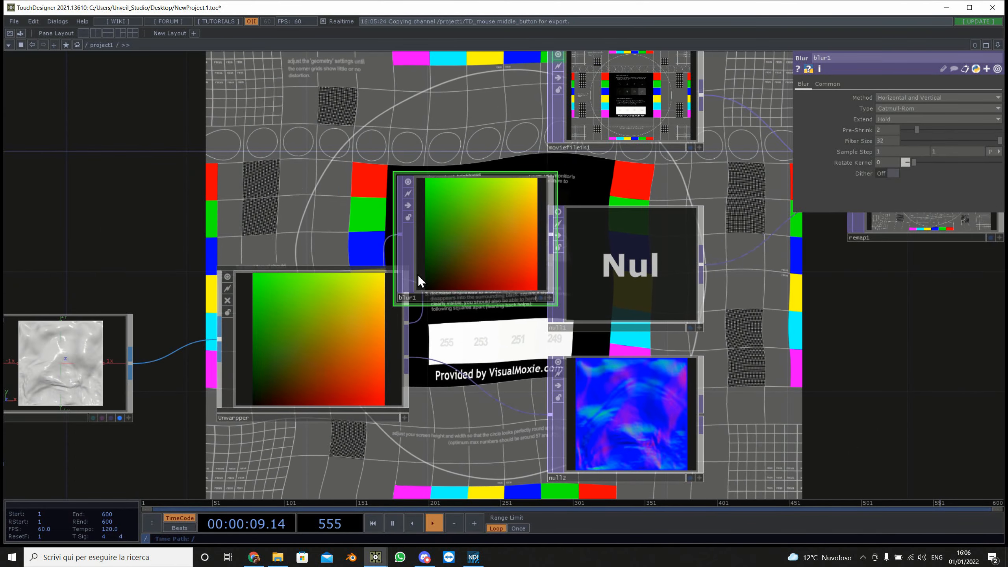
key("Delete")
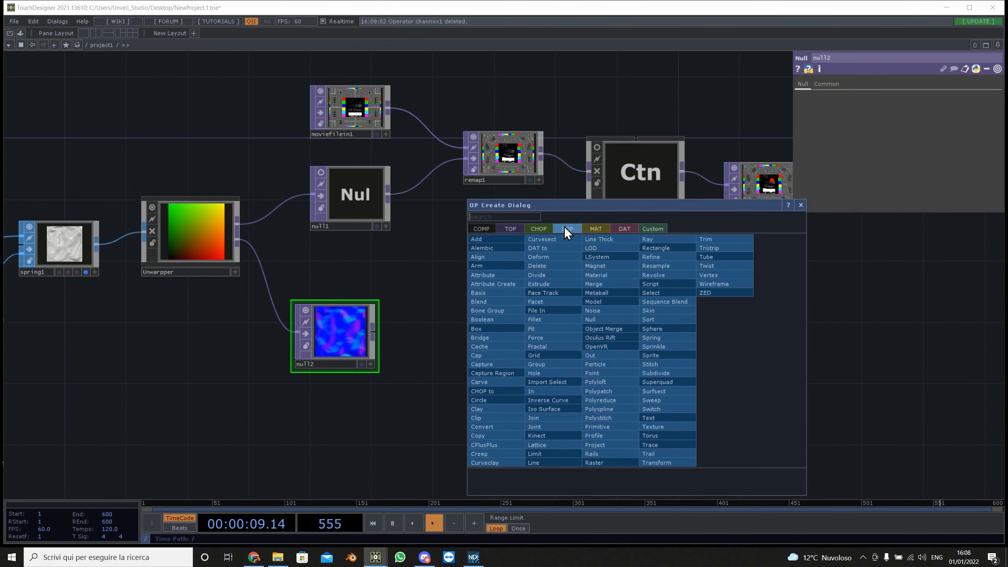
- Chain an Add SOP into a Convert SOP set to particles per point as point sprites, then a Geometry COMP
left_click(475, 239)
type("co")
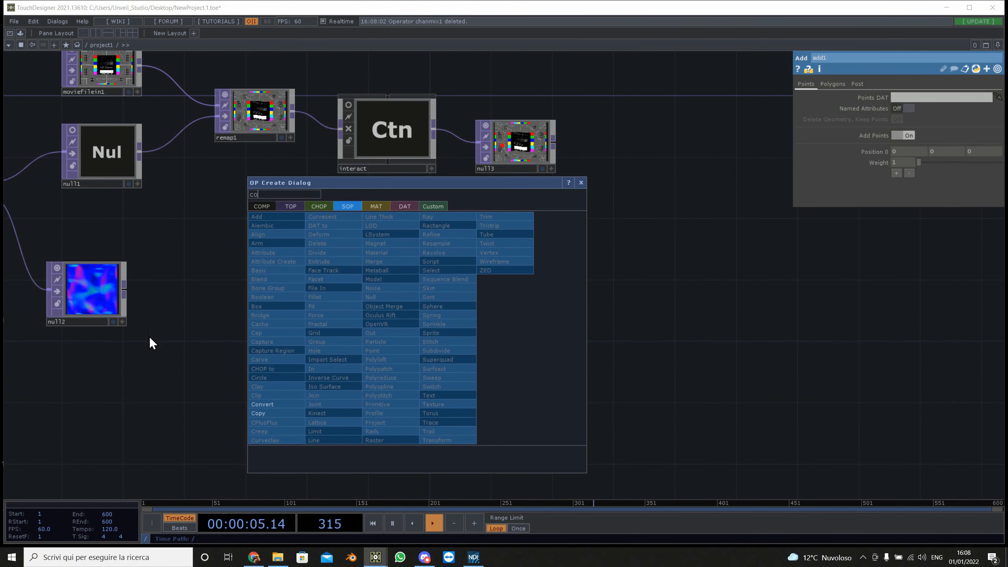
left_click(260, 404)
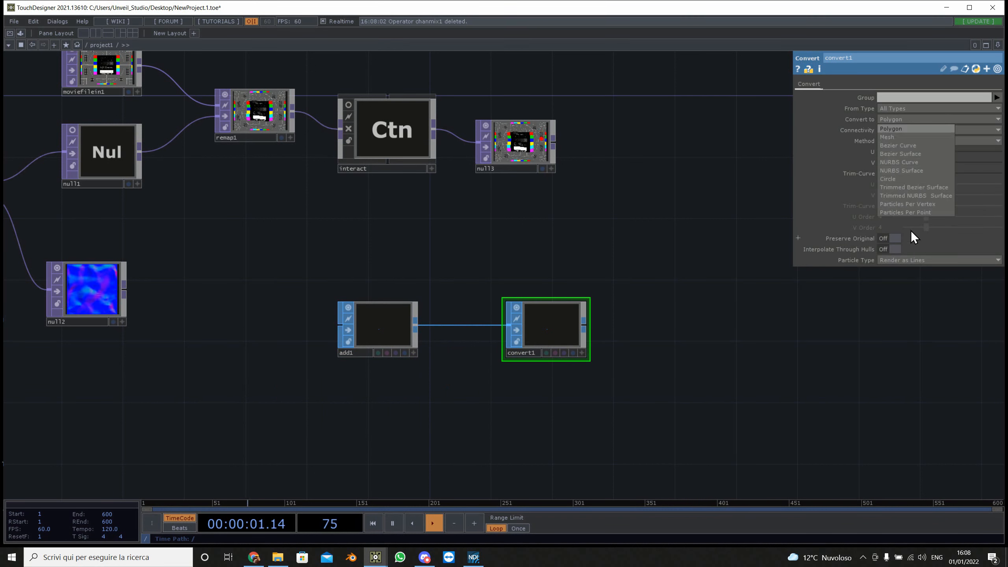
left_click(904, 211)
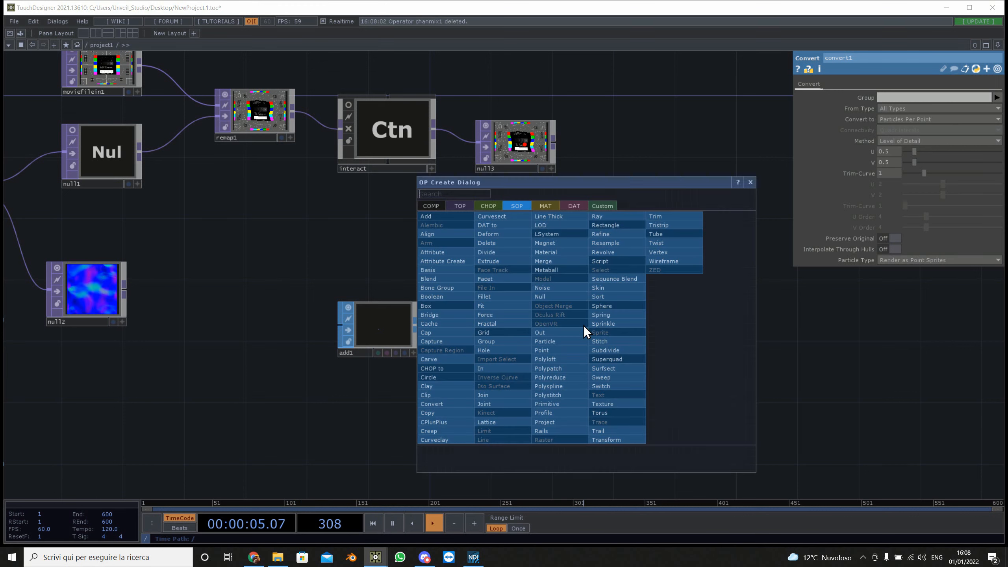
left_click(431, 206)
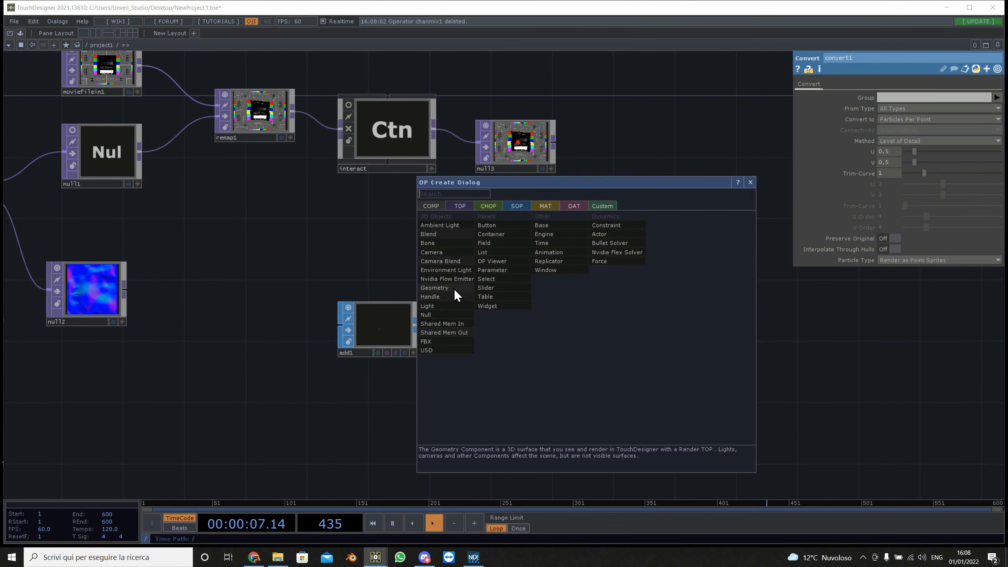
left_click(433, 287)
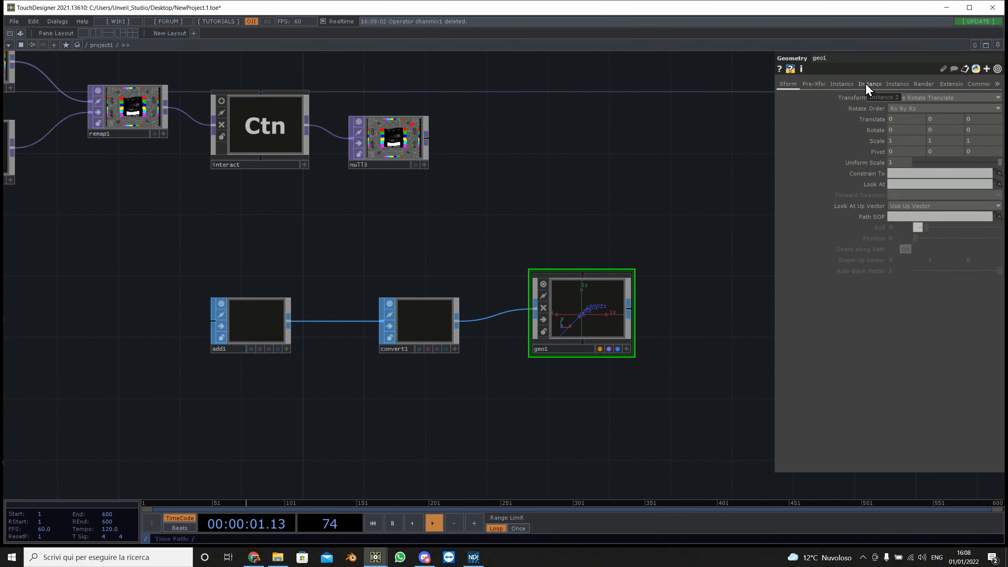
- Review geo1's Instance pages before adding the Point Sprite MAT
left_click(869, 83)
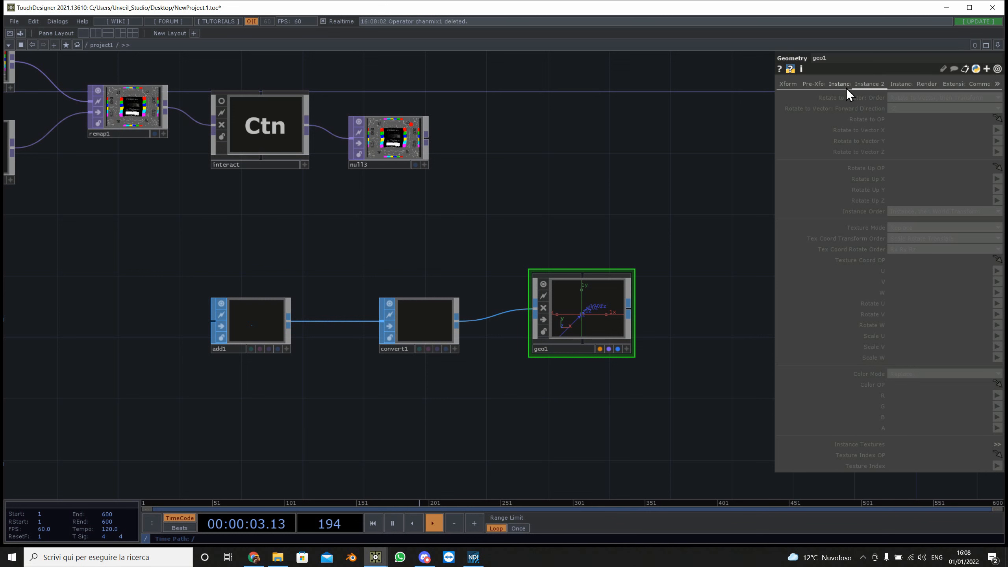
left_click(840, 83)
type("re")
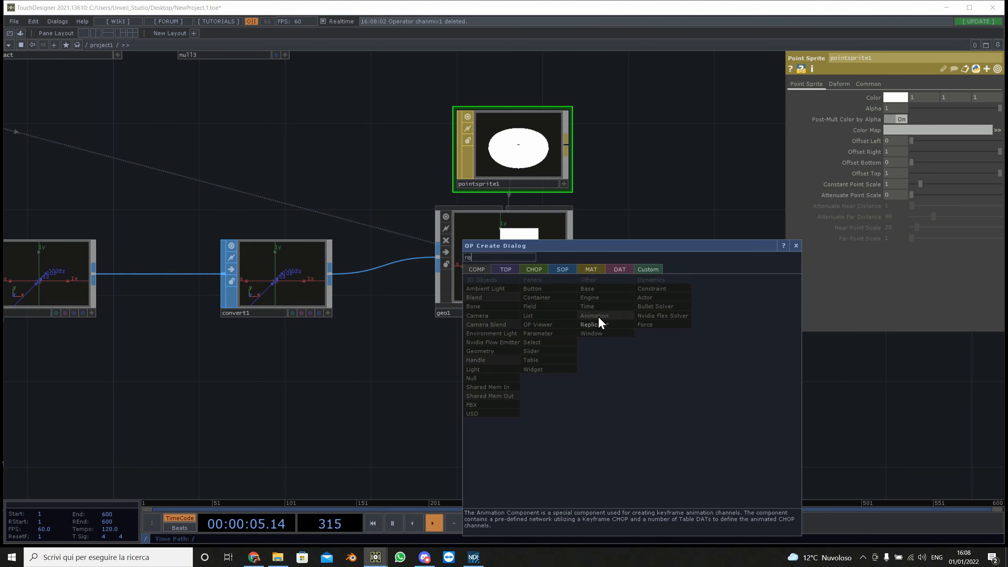
- Add a Render TOP, then search 'Ca' and create a Camera COMP for the particle geometry
left_click(505, 268)
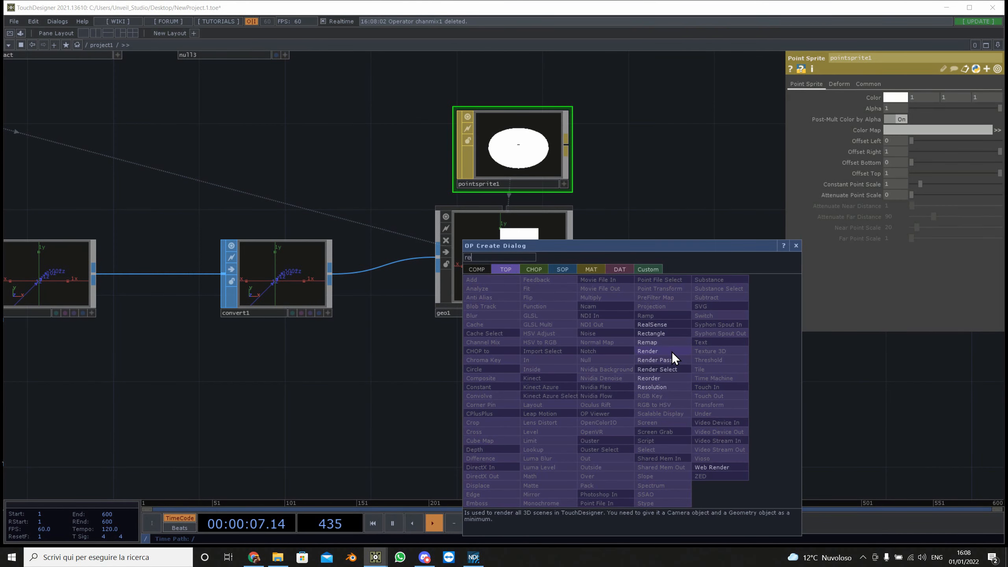
left_click(646, 351)
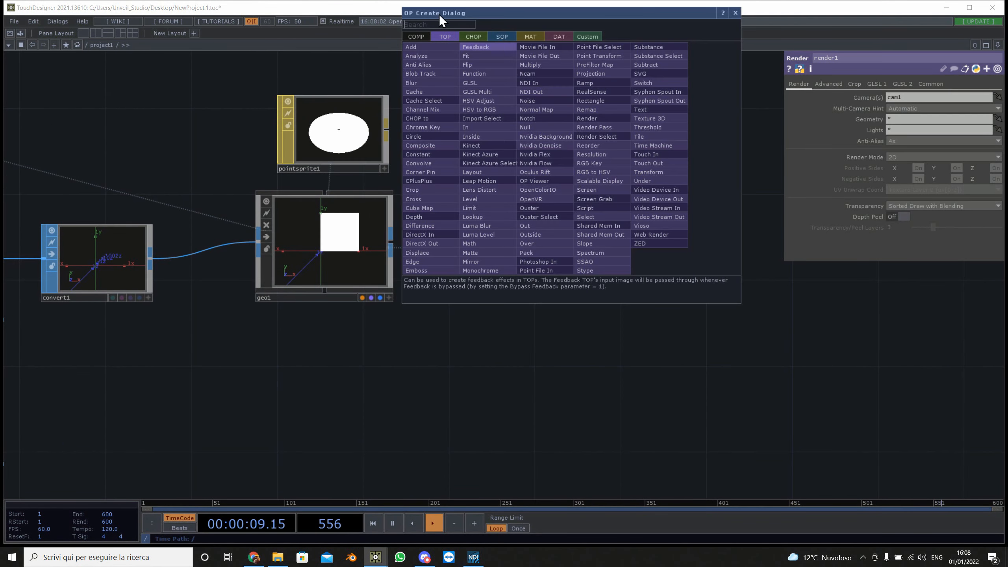
type("Ca")
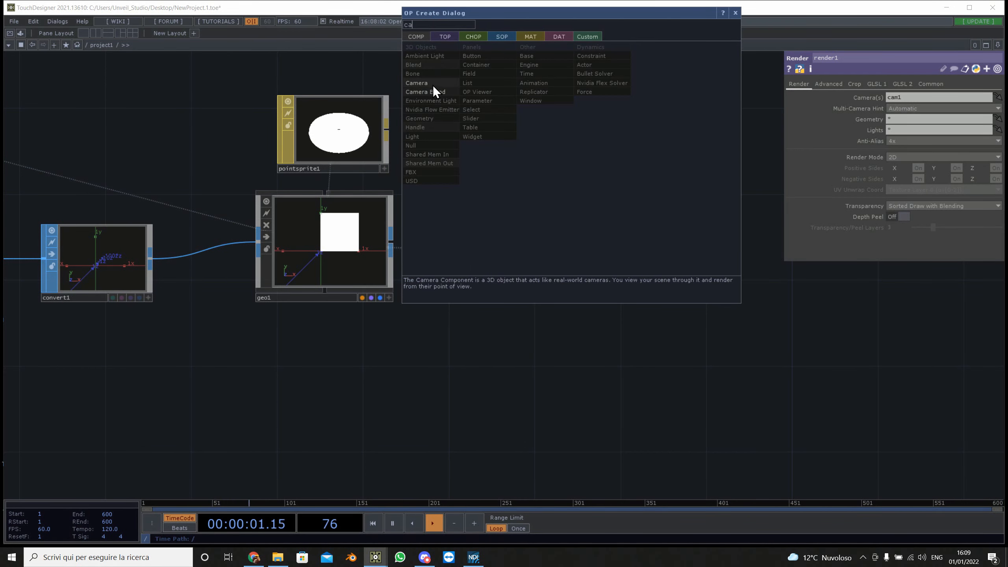
left_click(417, 82)
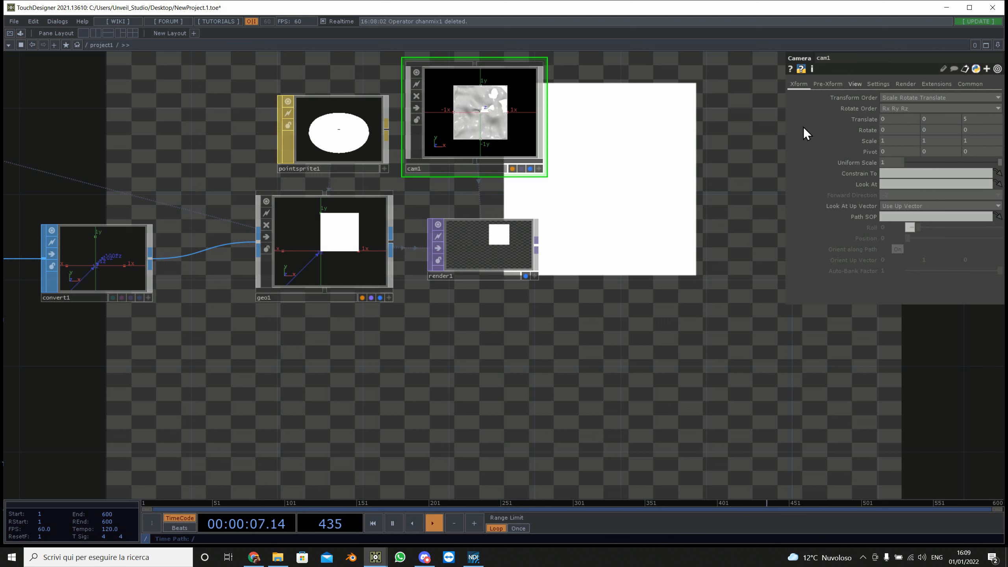
- Review cam1's Xform and Settings, then geo1's Instance page with instancing from null1's r, g, b
left_click(877, 84)
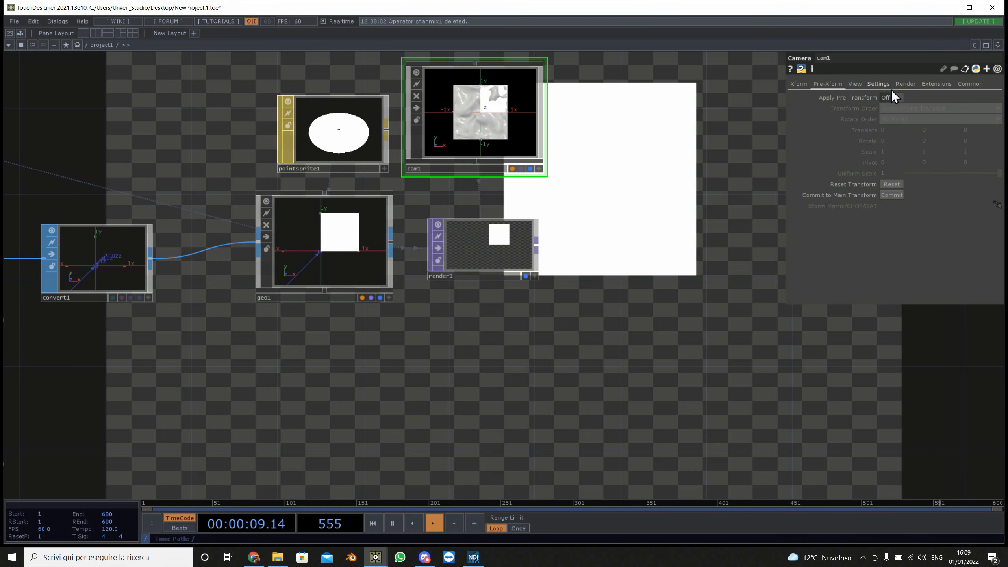
left_click(892, 97)
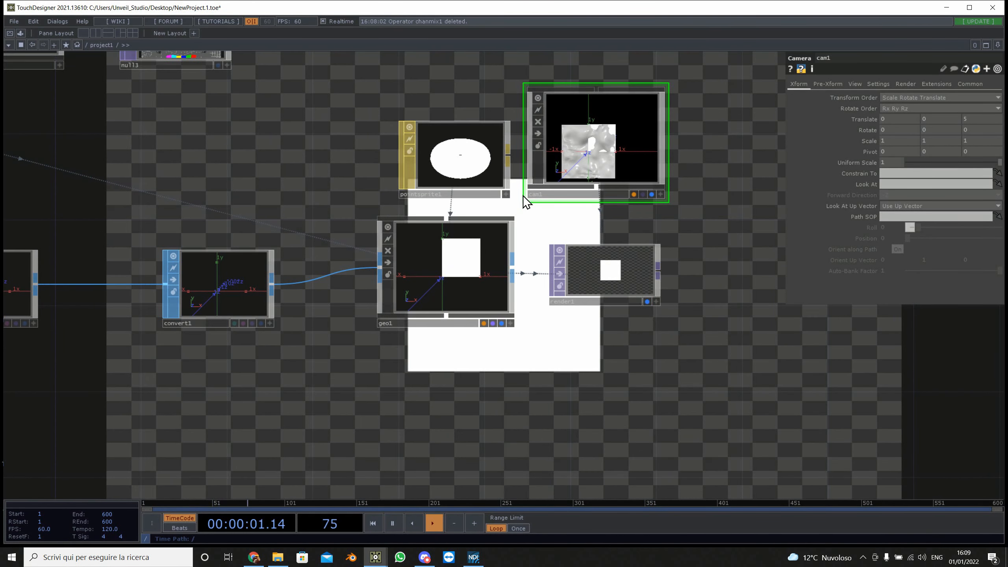
left_click(449, 270)
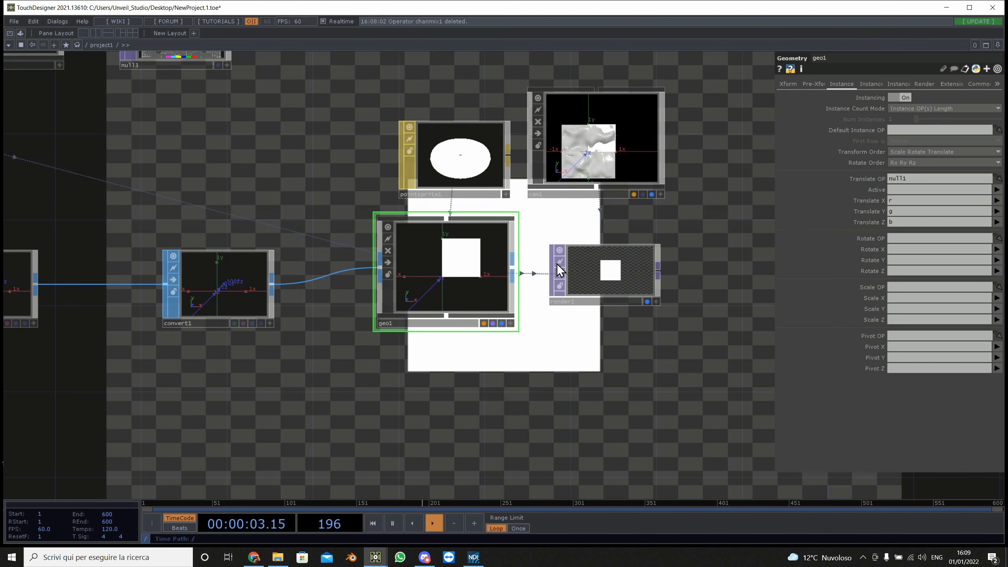
left_click(786, 83)
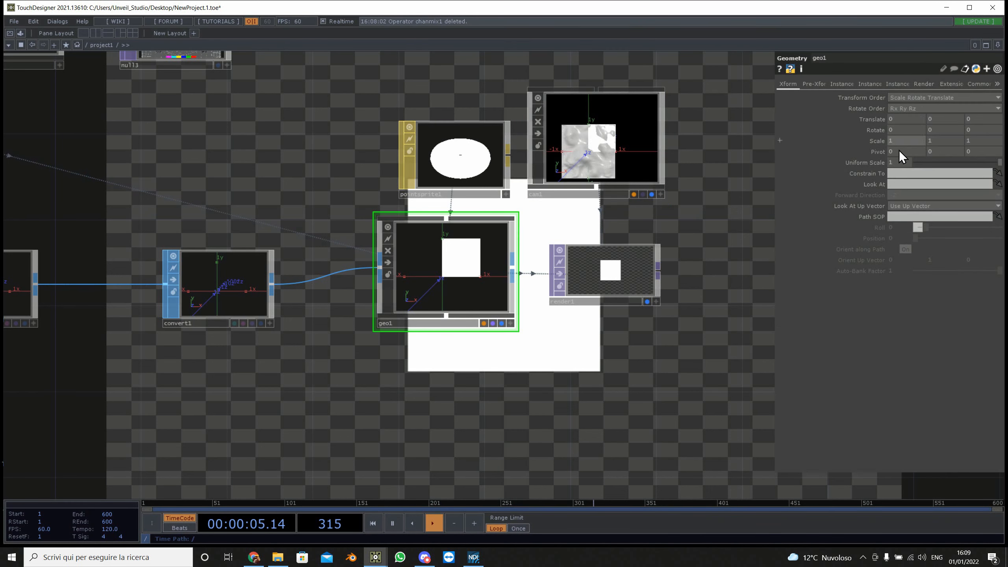